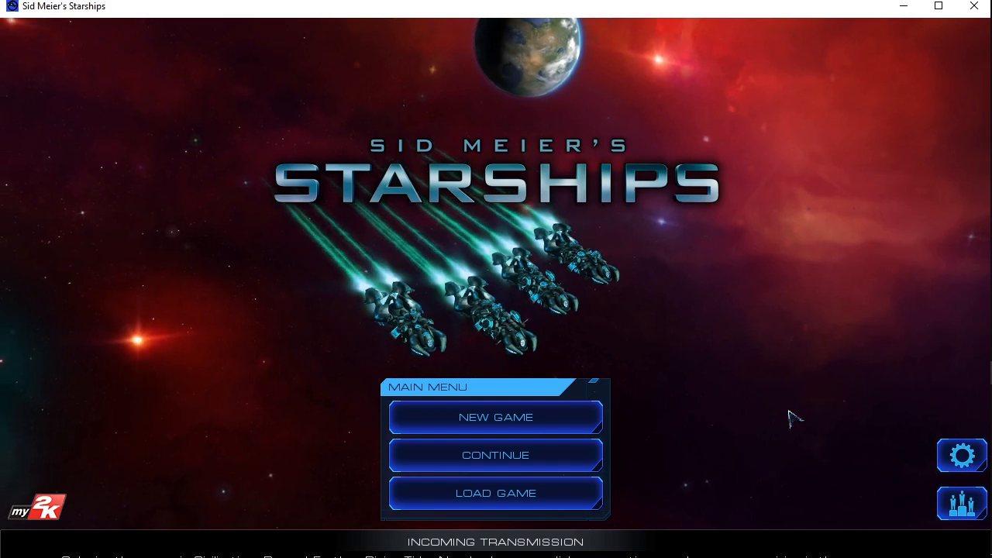
Begin a new game and pick Kavitha as the Supremacy leader
{"action": "left_click", "coordinate": [494, 417]}
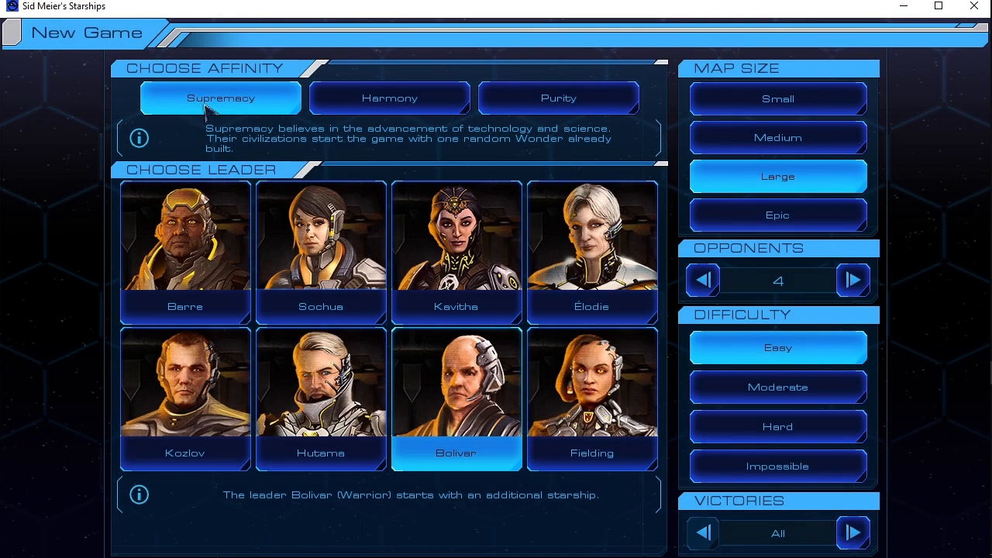
{"action": "mouse_move", "coordinate": [208, 127]}
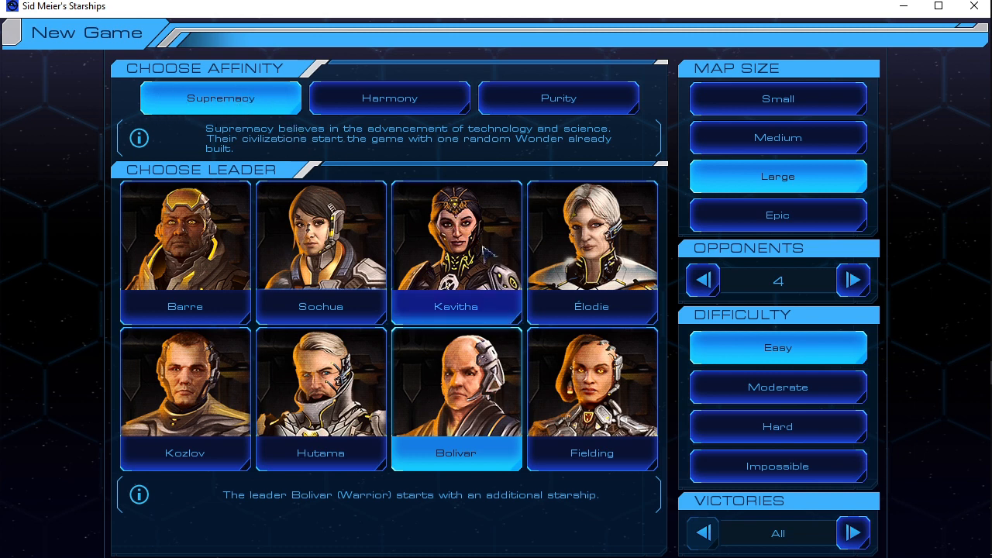
{"action": "mouse_move", "coordinate": [451, 249]}
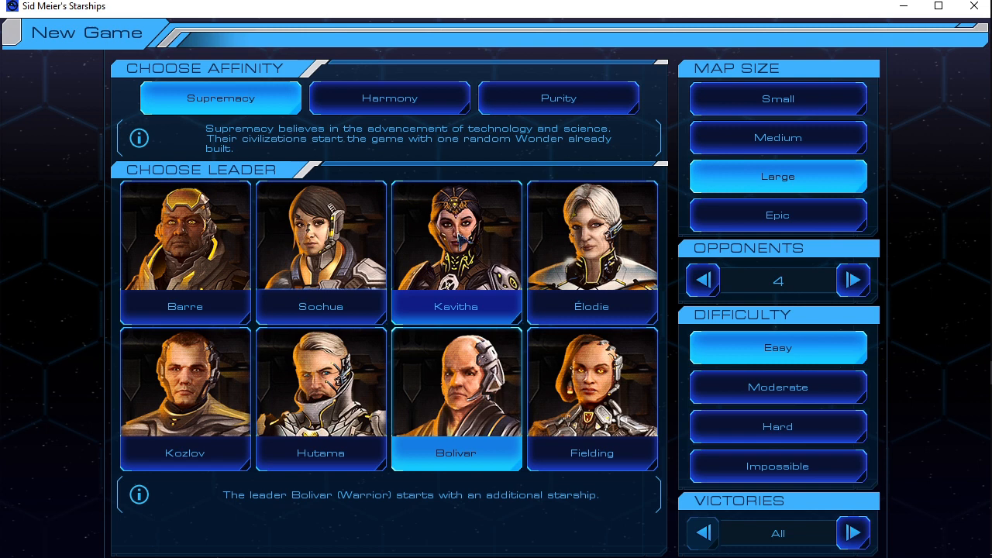
{"action": "left_click", "coordinate": [456, 251]}
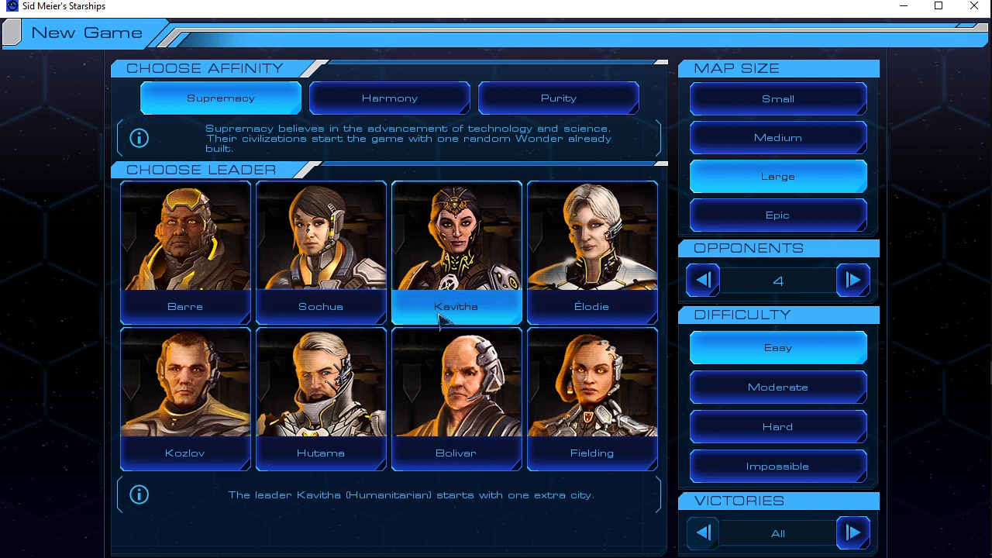
{"action": "mouse_move", "coordinate": [793, 99]}
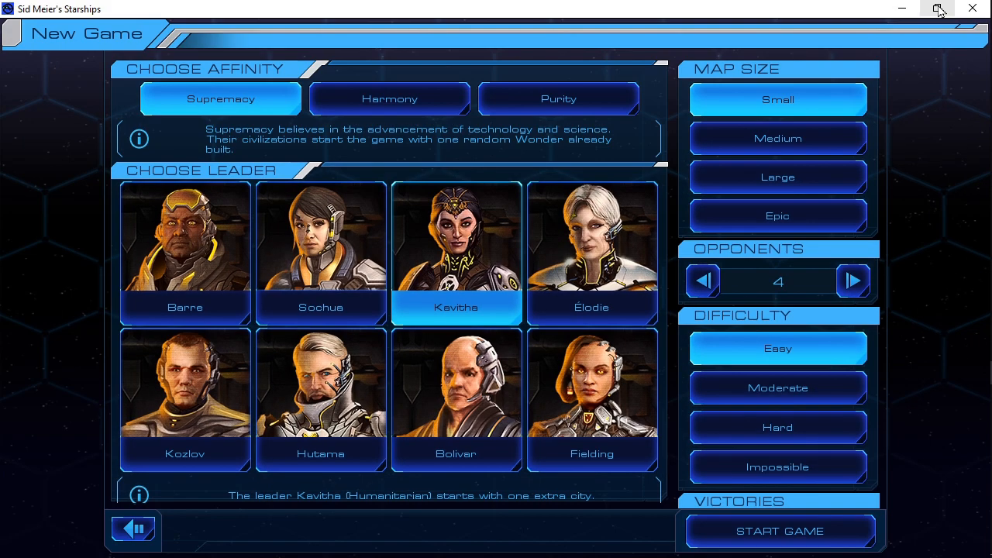
{"action": "mouse_move", "coordinate": [771, 537]}
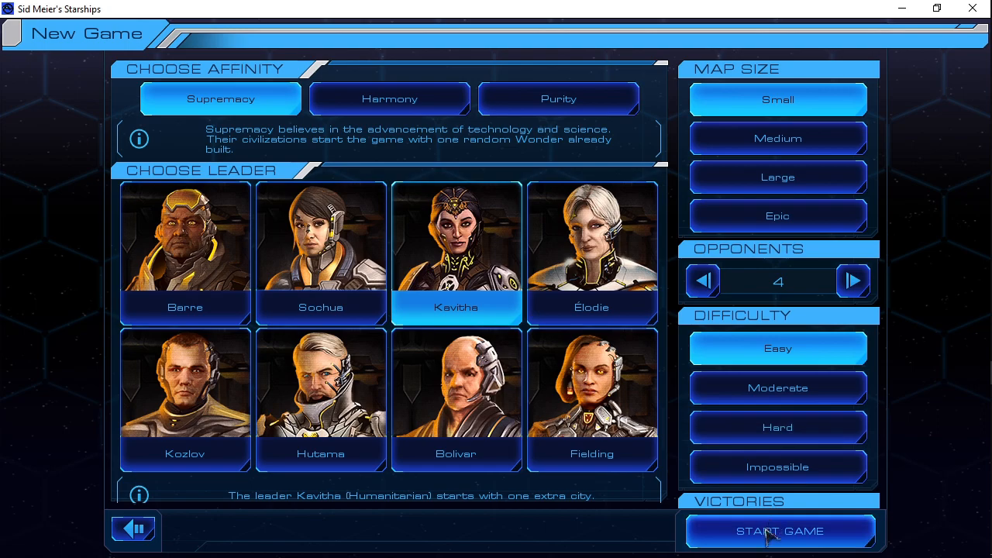
Launch the game and dismiss the How to Play overview to reach Serpentis 83
{"action": "left_click", "coordinate": [778, 531]}
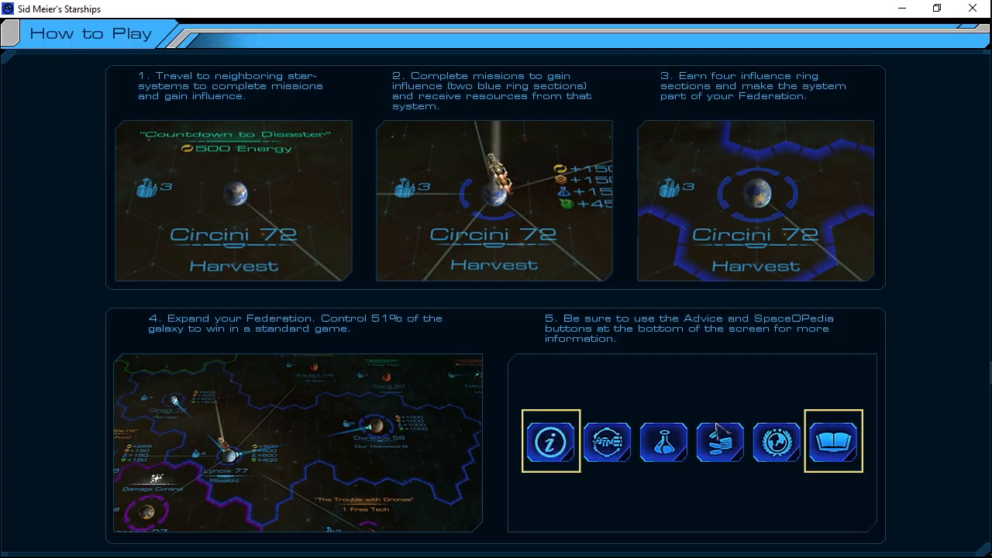
{"action": "mouse_move", "coordinate": [841, 158]}
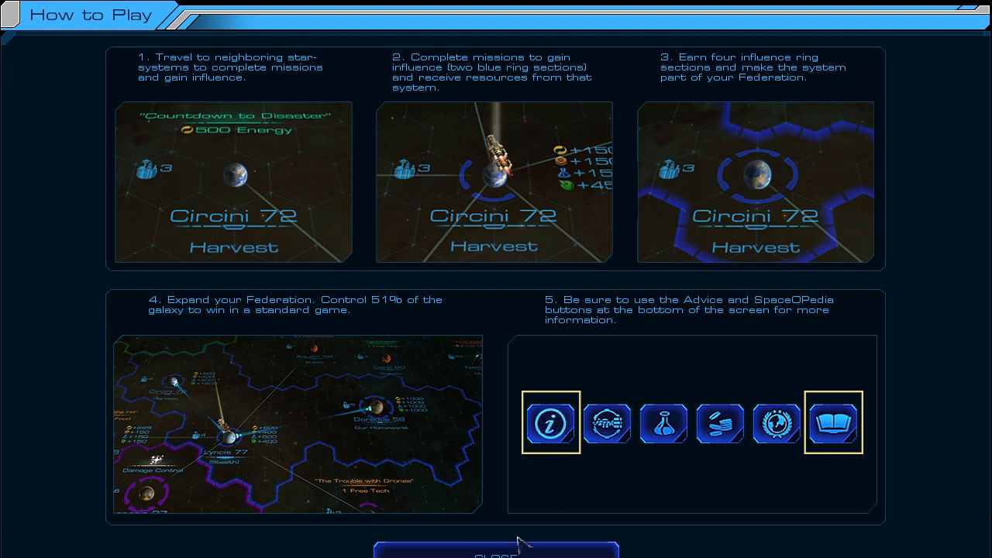
{"action": "left_click", "coordinate": [496, 550]}
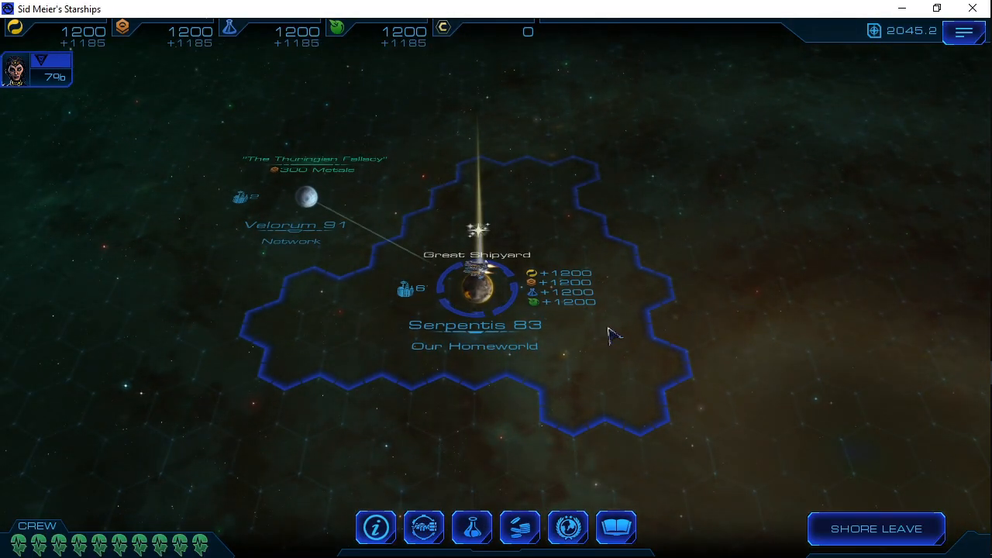
{"action": "mouse_move", "coordinate": [458, 544]}
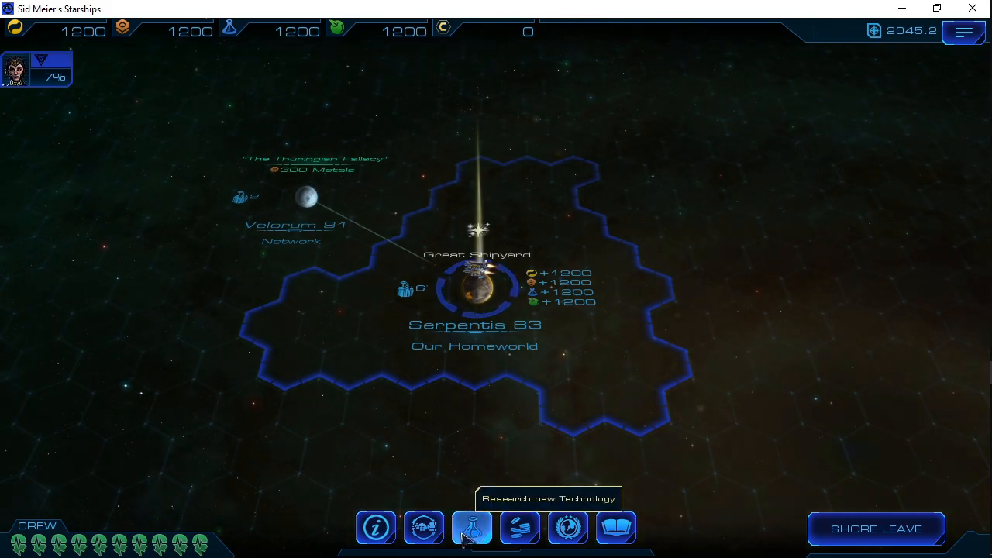
Research Xeno Materials and confirm, spending all science points
{"action": "left_click", "coordinate": [458, 533]}
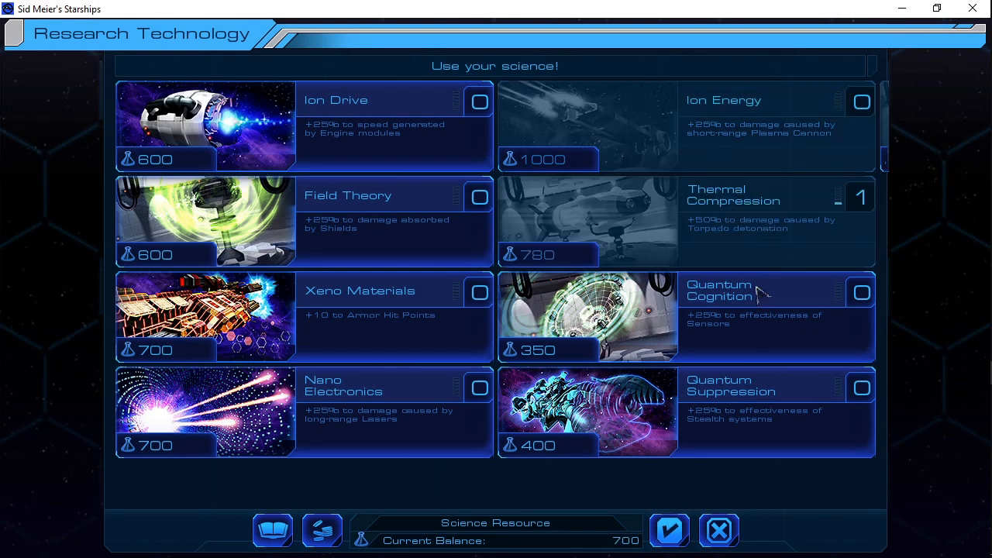
{"action": "left_click", "coordinate": [479, 304]}
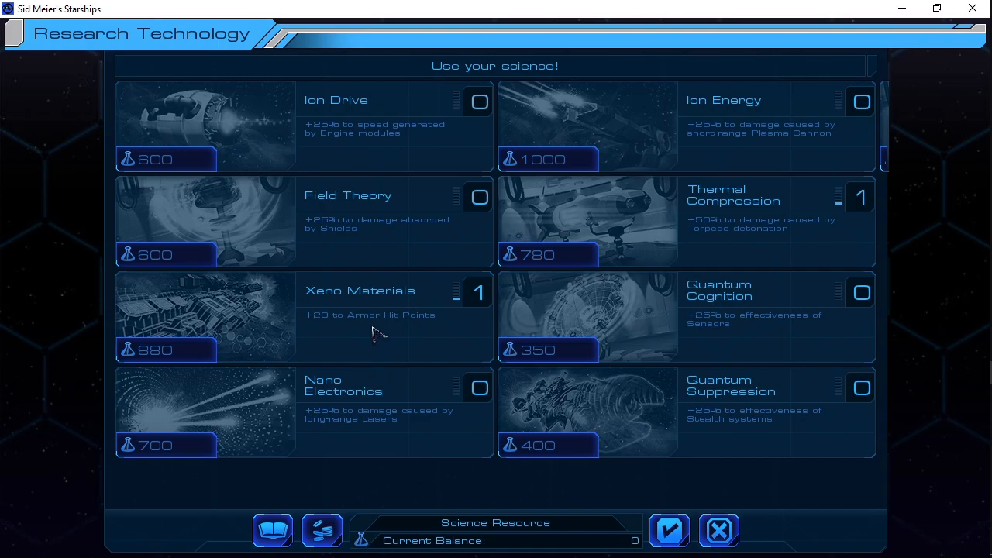
{"action": "left_click", "coordinate": [718, 530]}
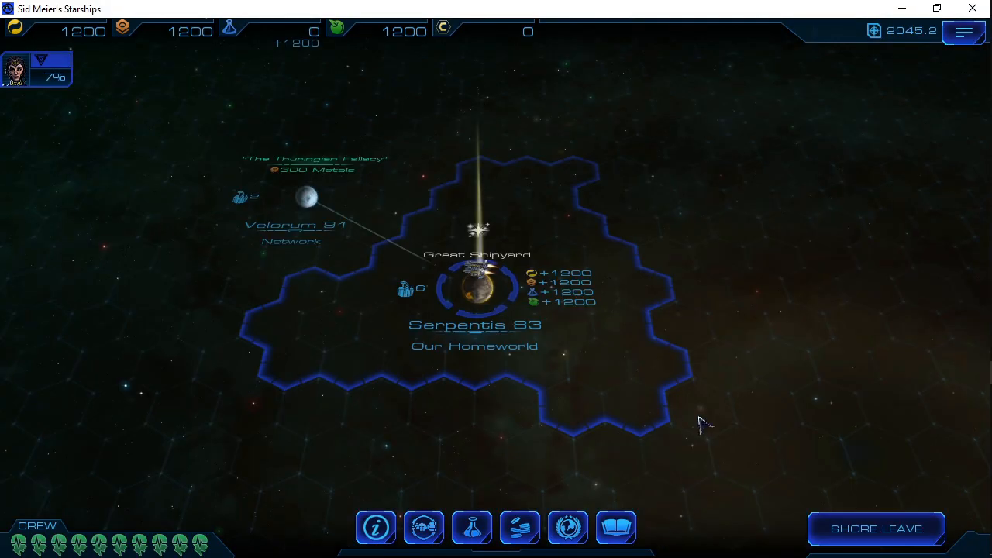
{"action": "left_click", "coordinate": [477, 291]}
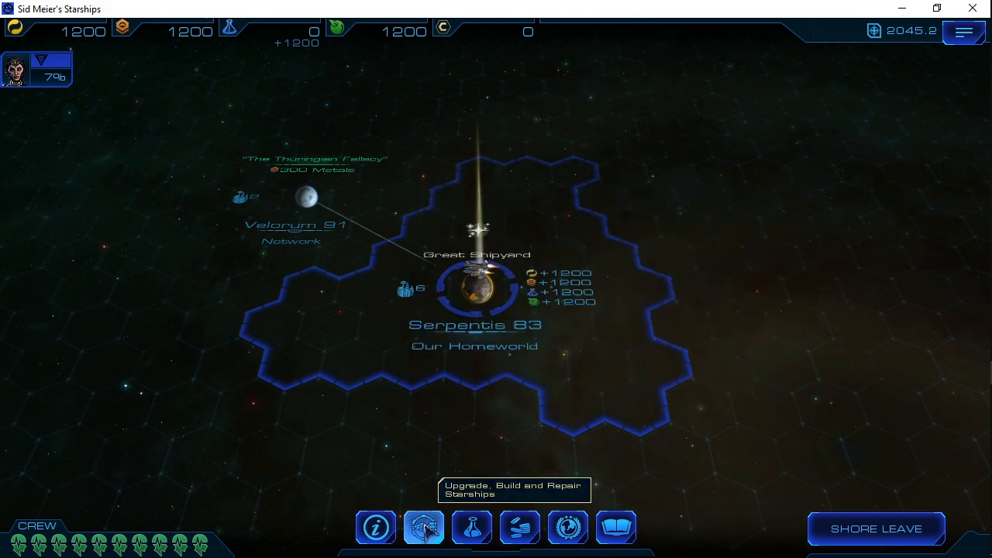
Buy torpedoes and upgrade both starships to Destroyers, then confirm the fleet changes
{"action": "left_click", "coordinate": [421, 524]}
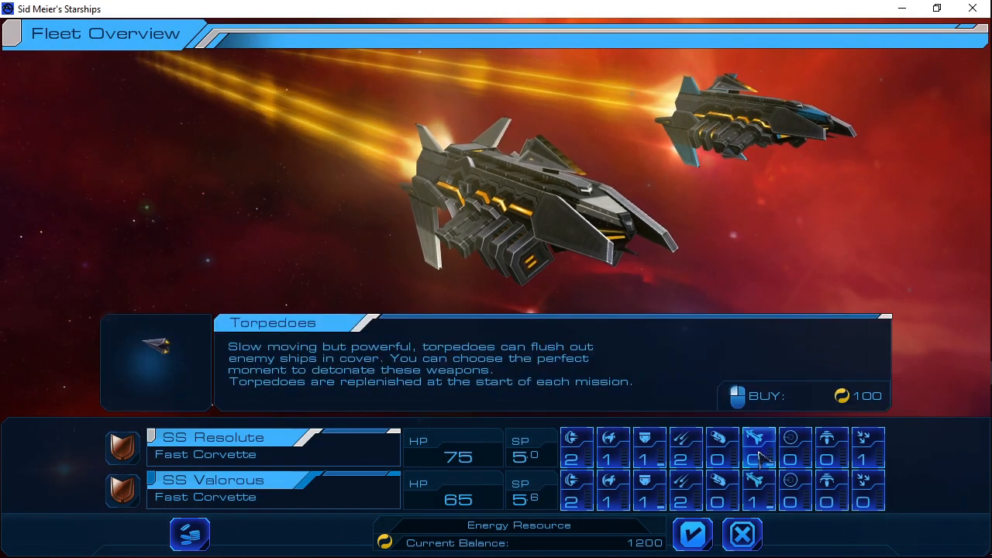
{"action": "left_click", "coordinate": [758, 447]}
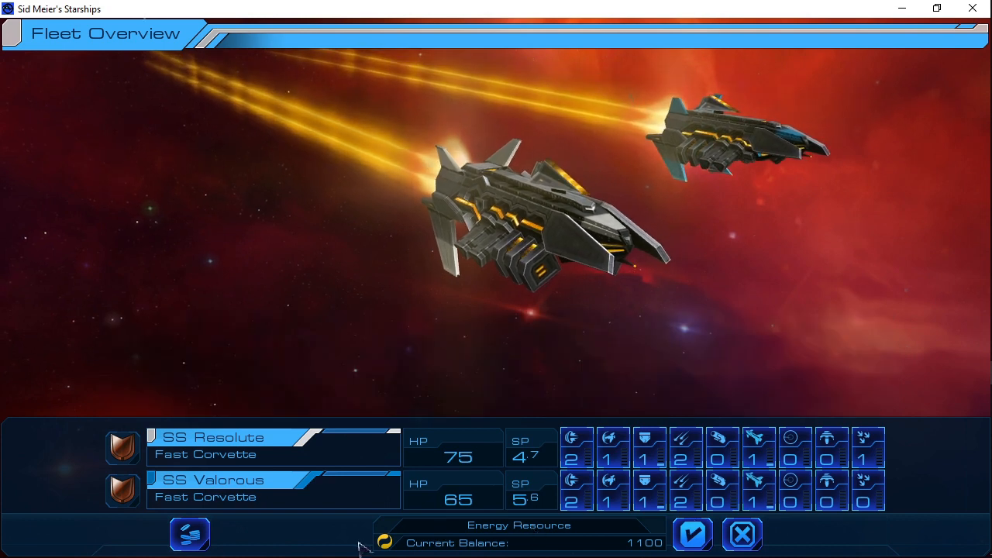
{"action": "mouse_move", "coordinate": [189, 544]}
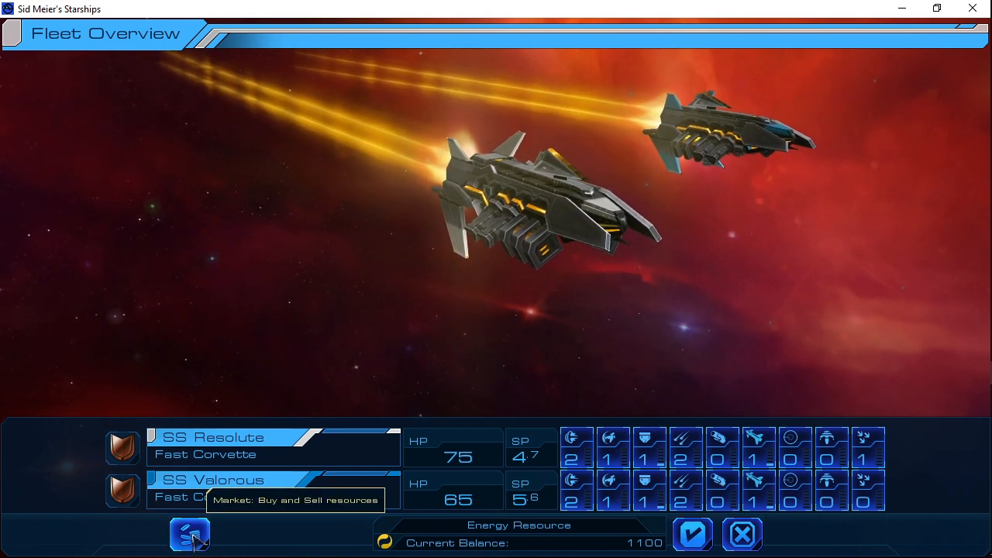
{"action": "mouse_move", "coordinate": [418, 474]}
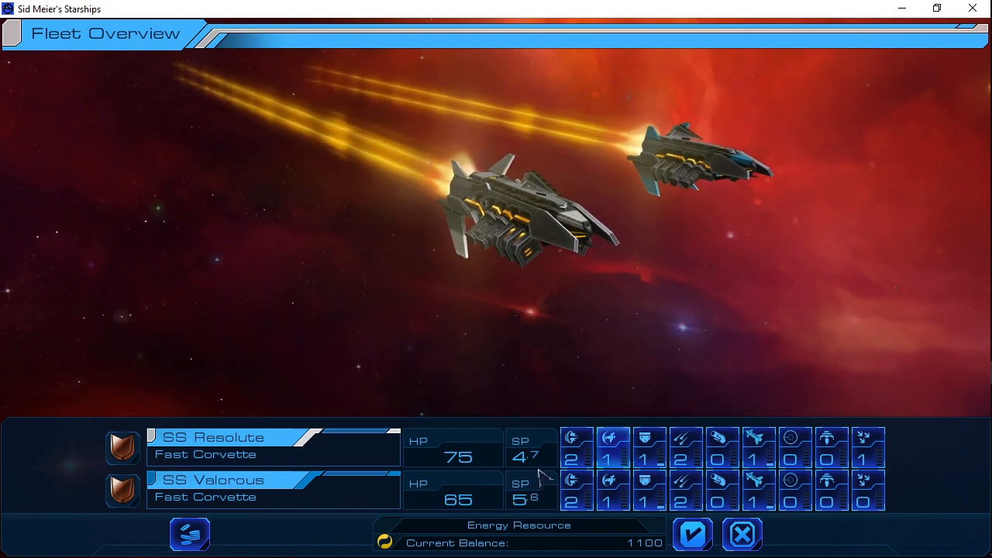
{"action": "left_click", "coordinate": [648, 489]}
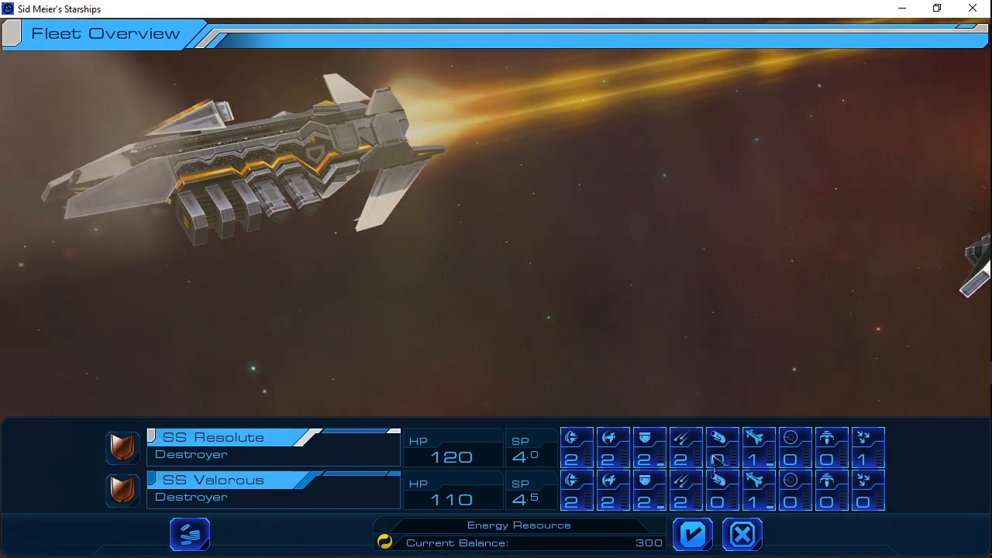
{"action": "left_click", "coordinate": [723, 447]}
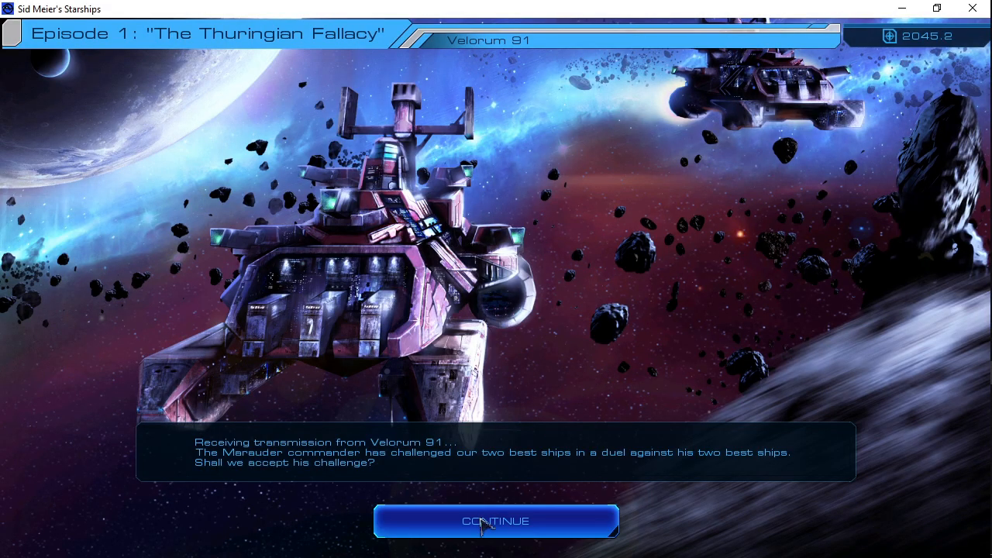
Accept the Marauder commander's duel at Velorum 91 and begin the battle
{"action": "left_click", "coordinate": [493, 521]}
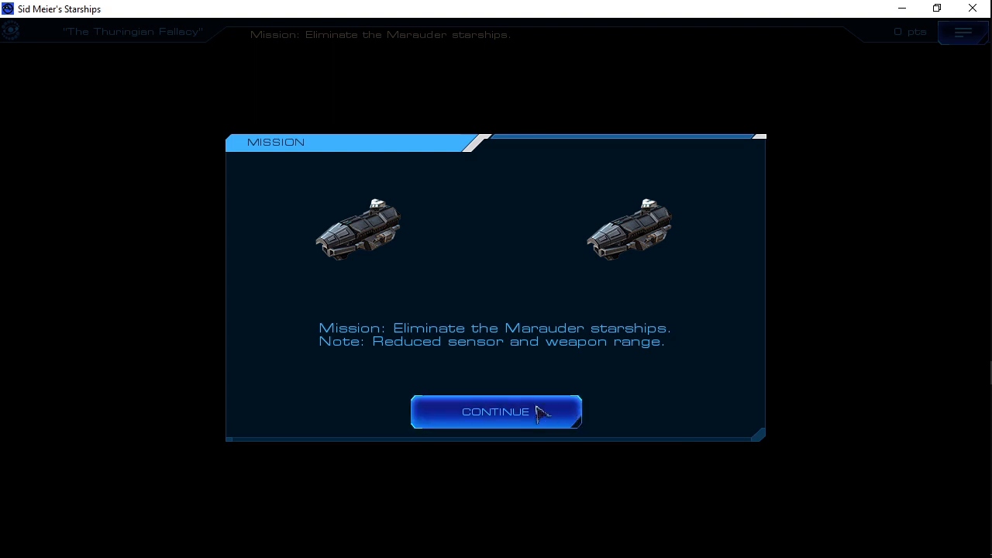
{"action": "left_click", "coordinate": [496, 413]}
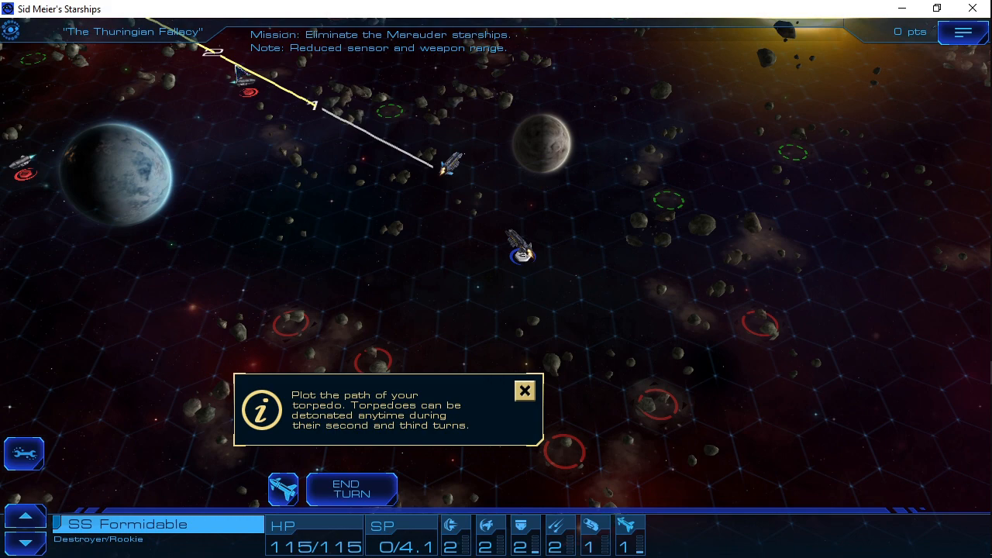
Attack SS Dauntless's target and detonate the torpedo to win the duel with 1599 points
{"action": "left_click", "coordinate": [524, 391]}
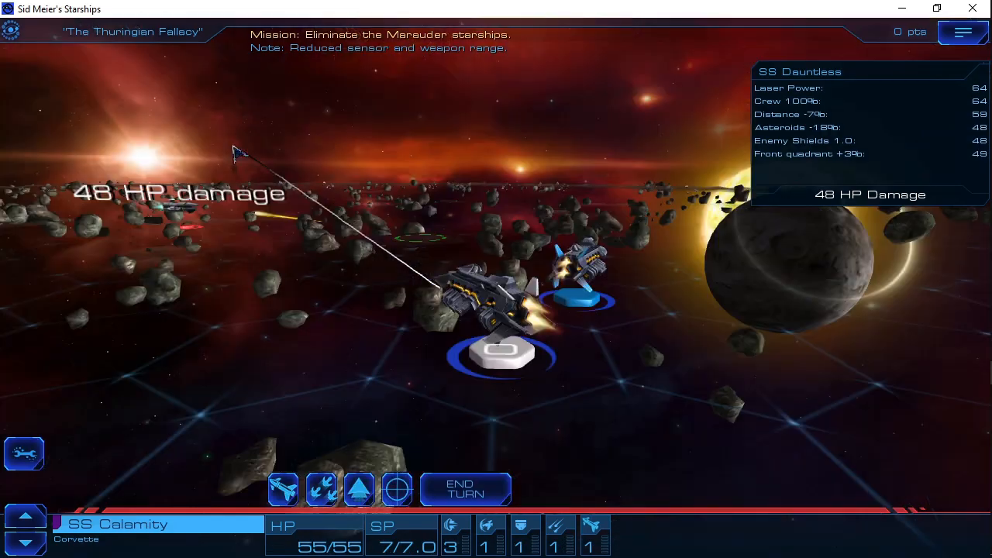
{"action": "left_click", "coordinate": [464, 490]}
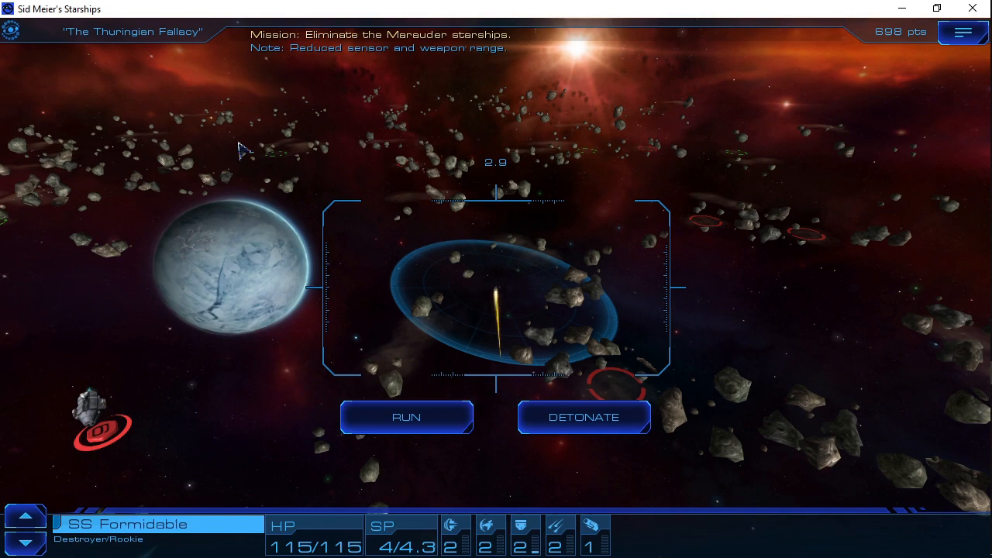
{"action": "left_click", "coordinate": [584, 416]}
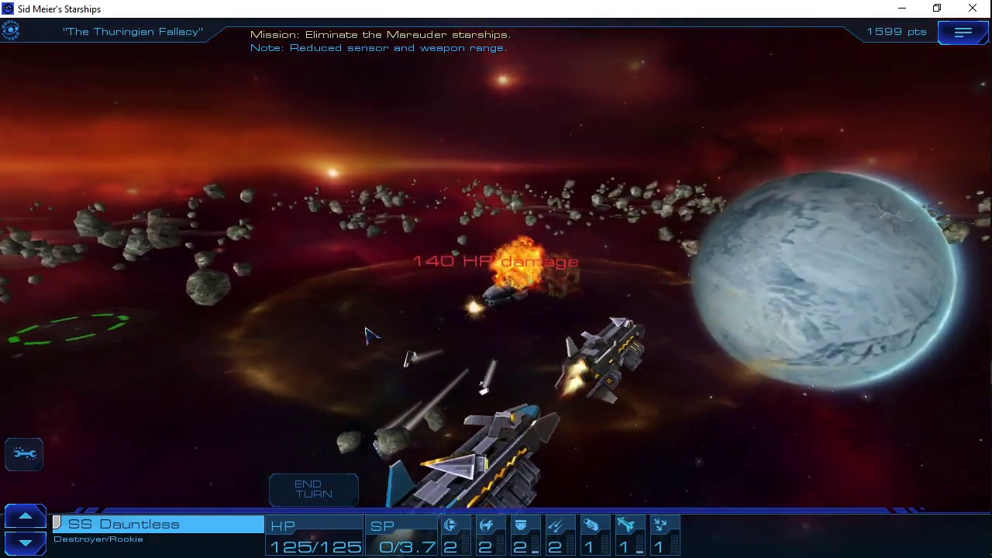
{"action": "left_click", "coordinate": [314, 490]}
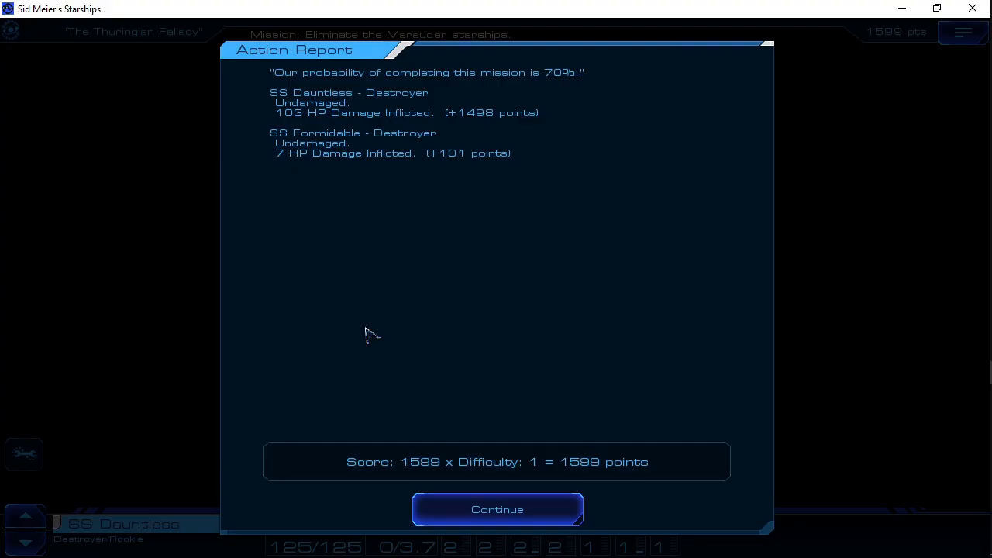
Return to the galaxy map and review Serpentis 83's improvements without changes
{"action": "left_click", "coordinate": [496, 508]}
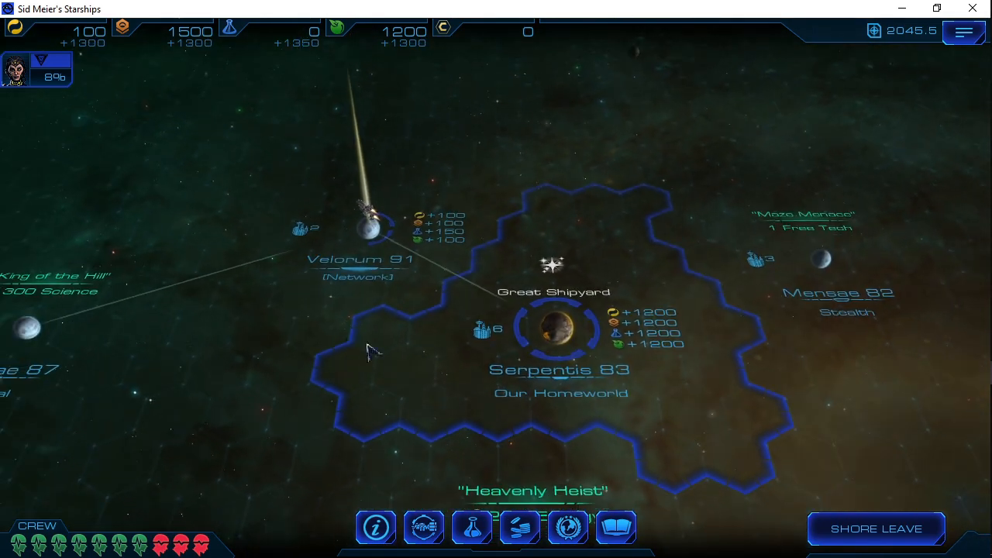
{"action": "left_click", "coordinate": [565, 343]}
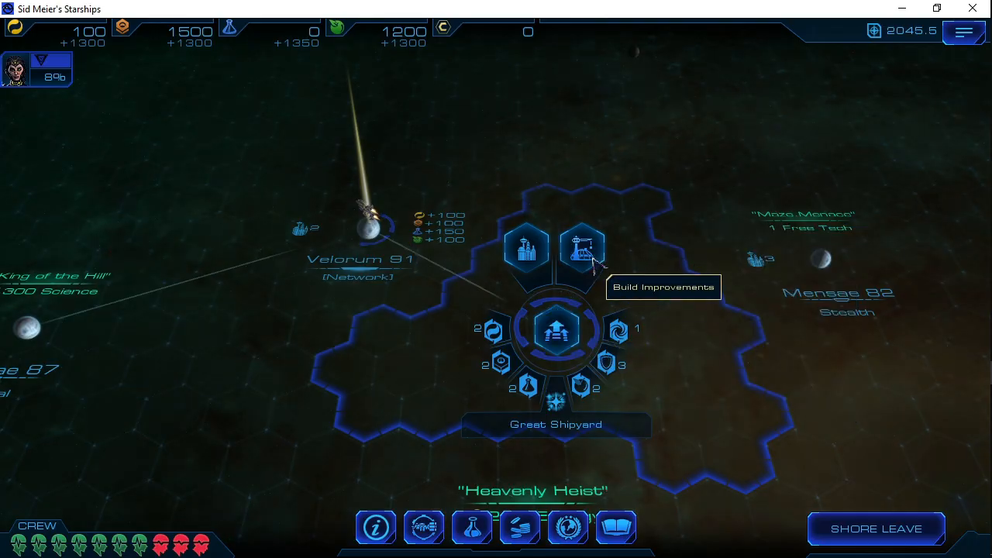
{"action": "left_click", "coordinate": [579, 248]}
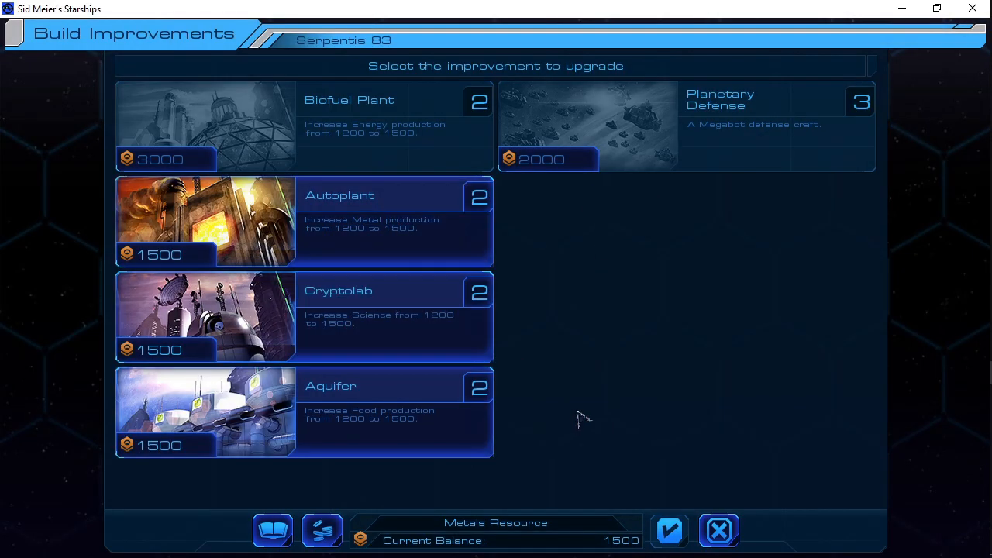
{"action": "mouse_move", "coordinate": [720, 531]}
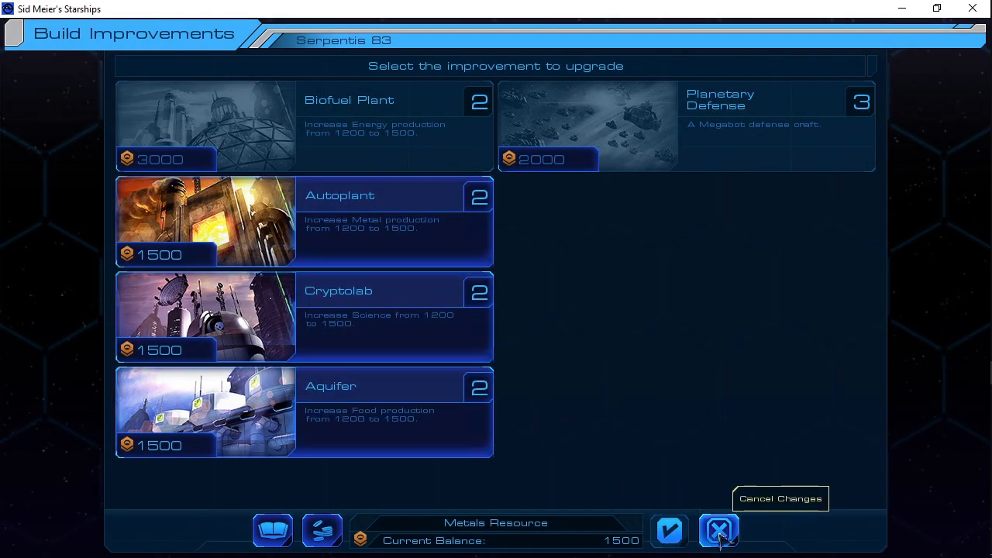
{"action": "left_click", "coordinate": [720, 530]}
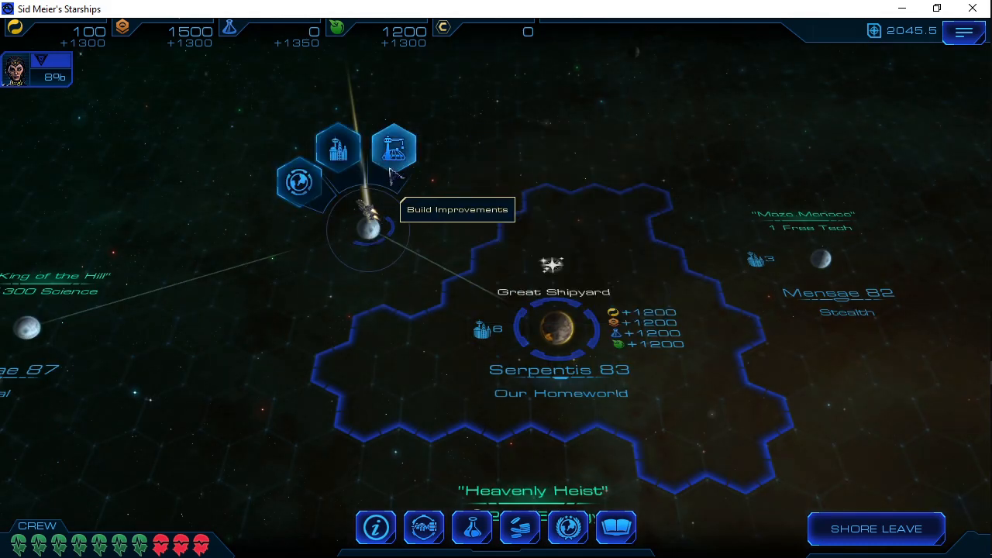
Build the Autoplant on Velorum 91, raising metal output to 150
{"action": "left_click", "coordinate": [391, 162]}
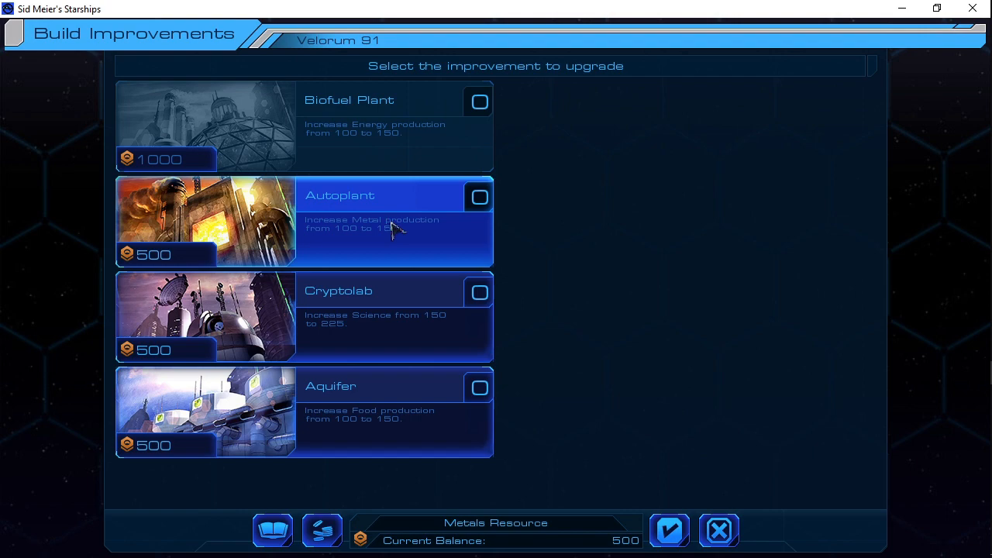
{"action": "left_click", "coordinate": [478, 195]}
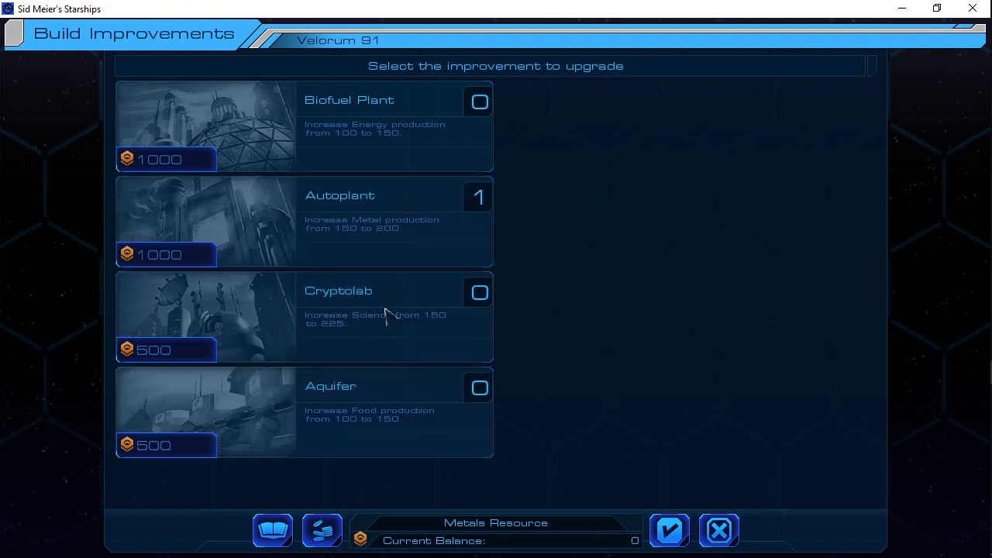
{"action": "left_click", "coordinate": [718, 530]}
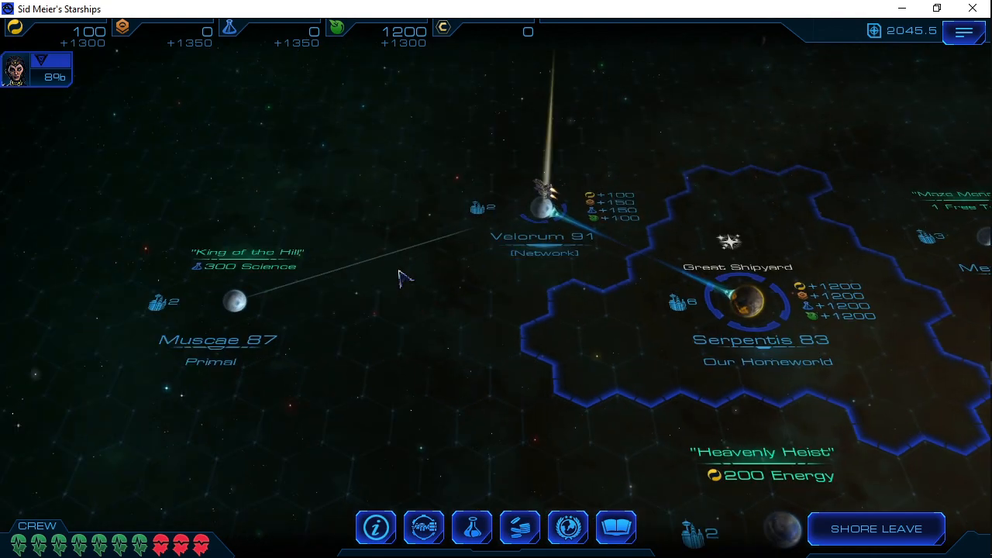
Start the King of the Hill mission and fire torpedoes from SS Dauntless and SS Formidable
{"action": "left_click", "coordinate": [233, 302]}
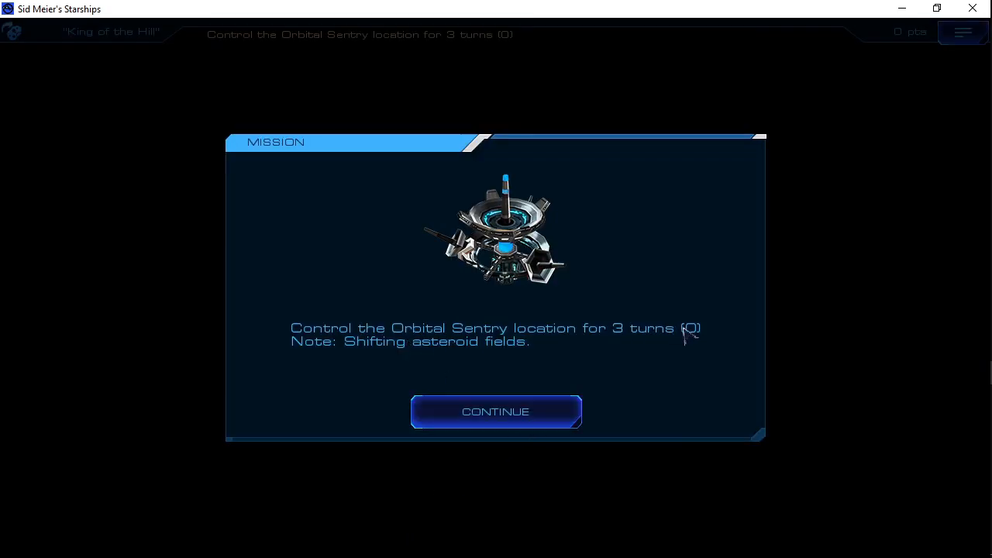
{"action": "left_click", "coordinate": [496, 412]}
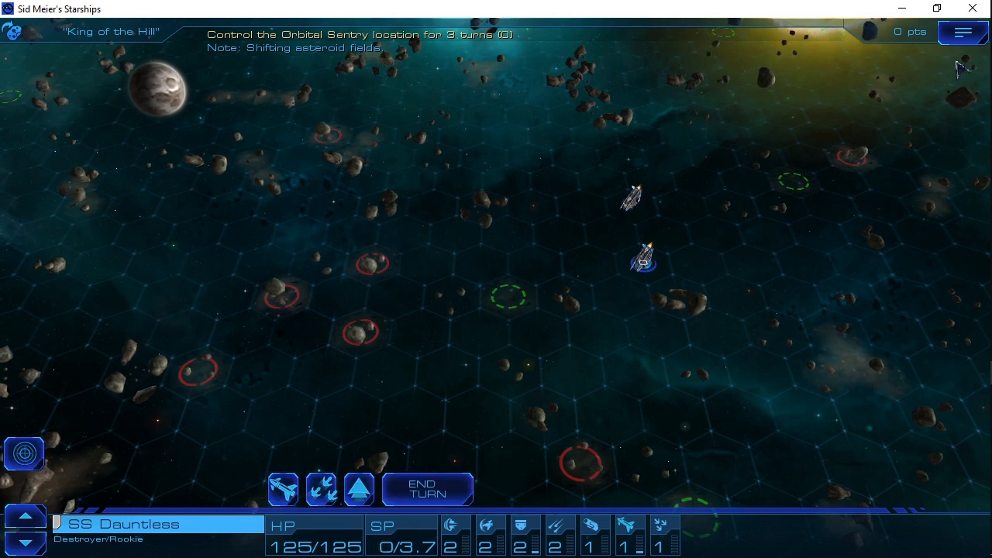
{"action": "mouse_move", "coordinate": [125, 71]}
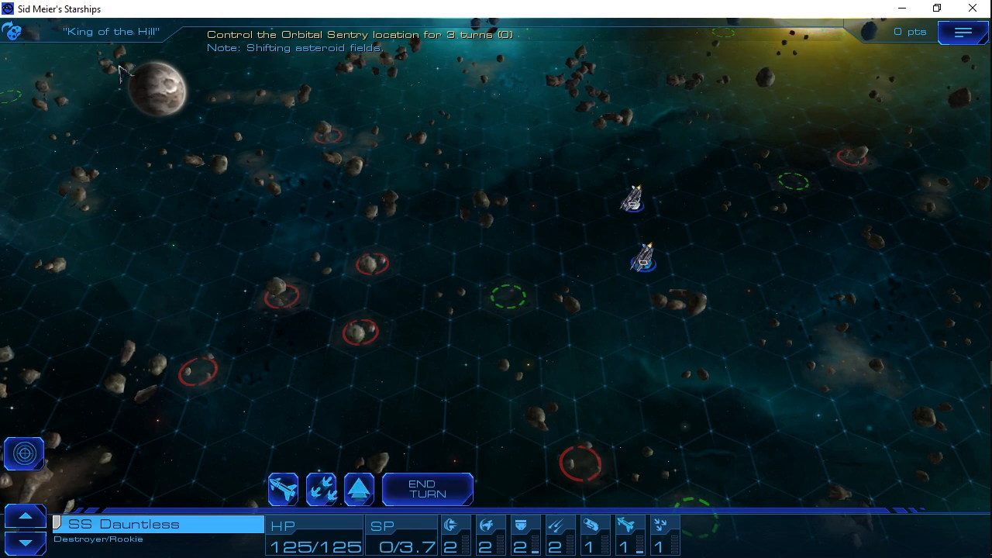
{"action": "mouse_move", "coordinate": [598, 279]}
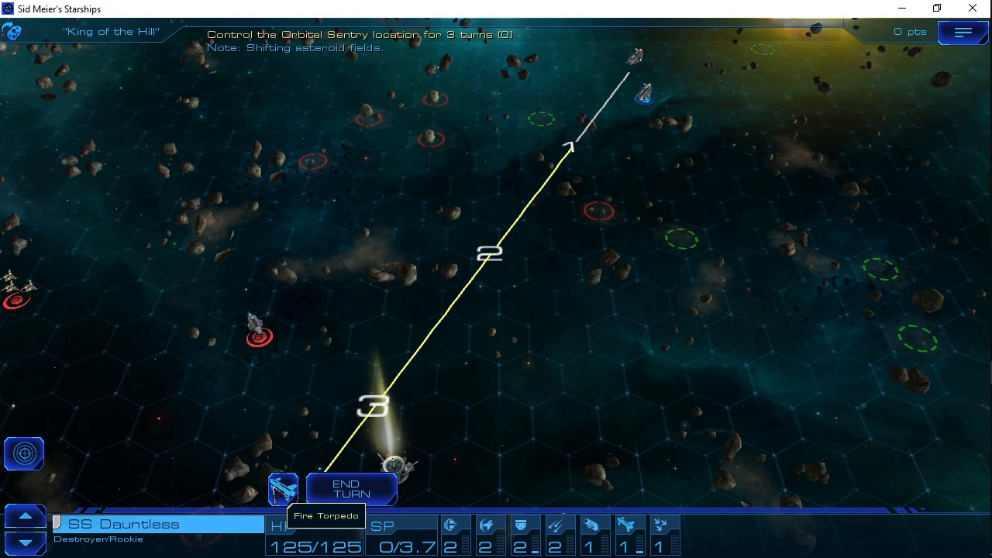
{"action": "left_click", "coordinate": [276, 502]}
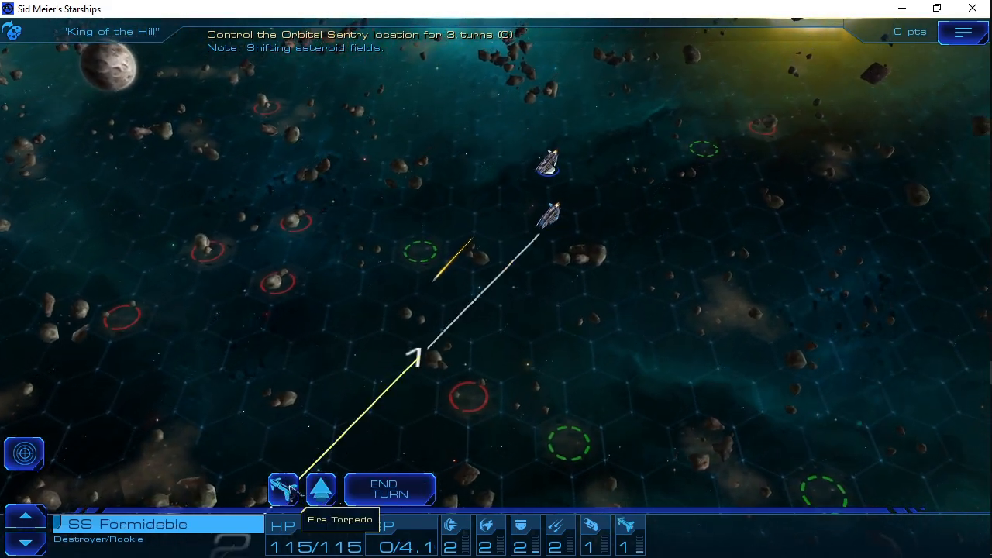
{"action": "left_click", "coordinate": [285, 490]}
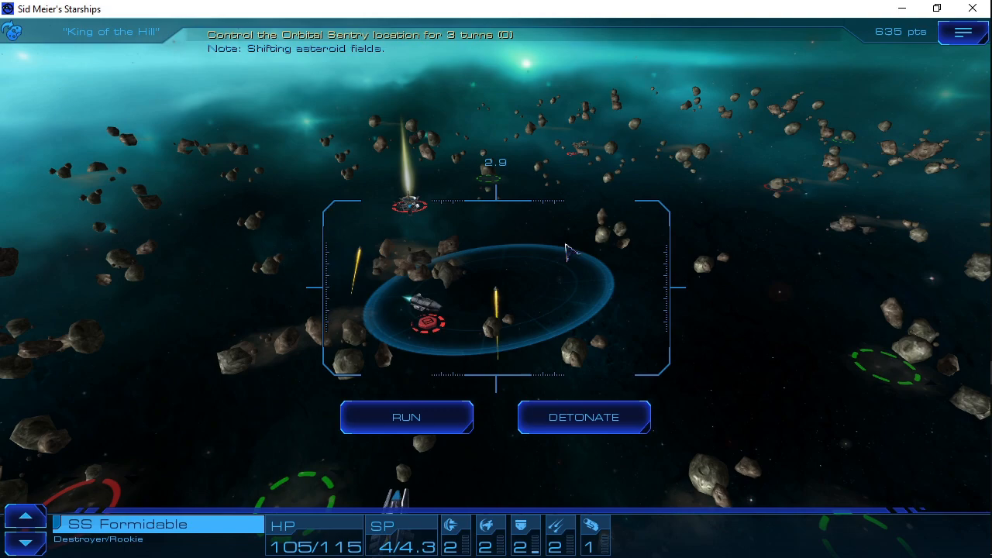
Detonate both torpedoes on the enemy and move SS Dauntless onto the Orbital Sentry hex
{"action": "left_click", "coordinate": [583, 416]}
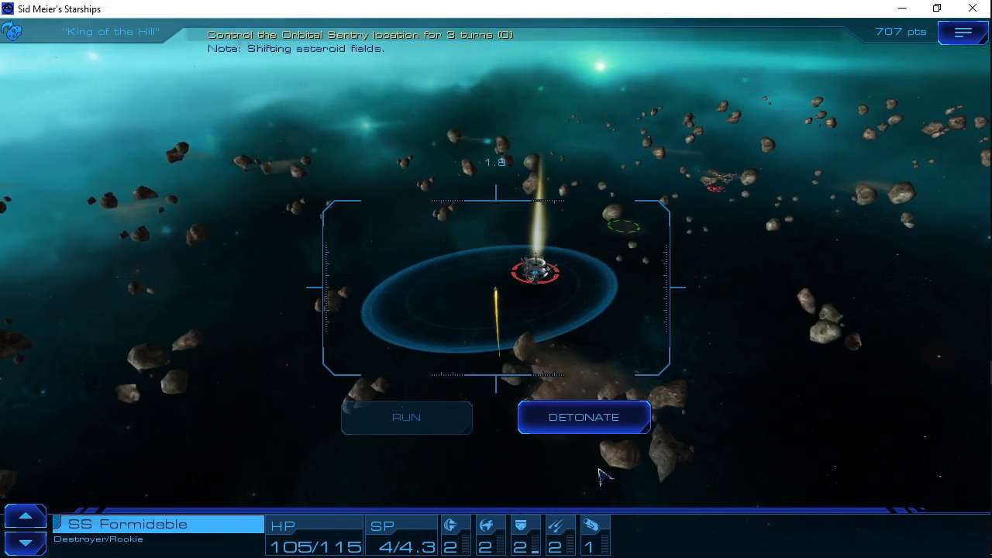
{"action": "left_click", "coordinate": [583, 416]}
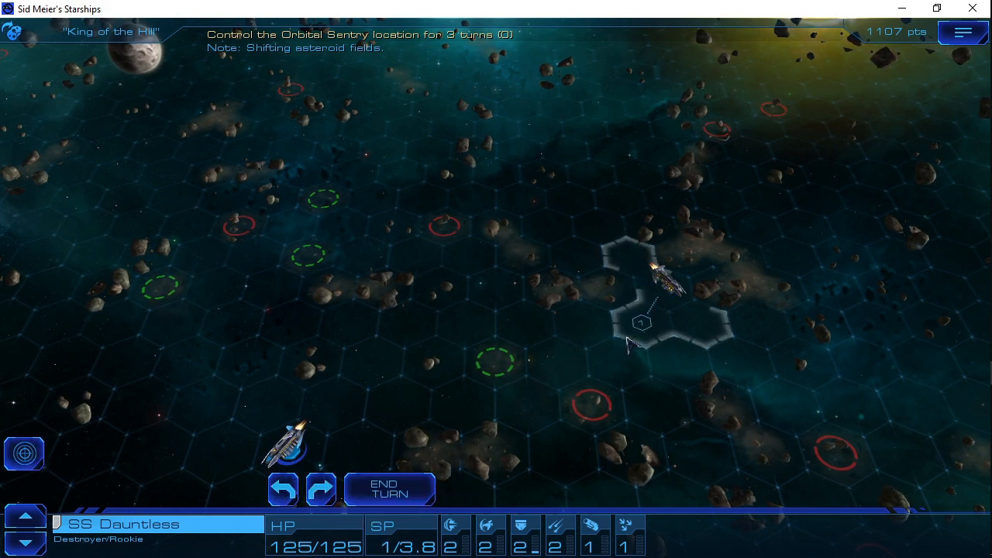
{"action": "left_click", "coordinate": [642, 340]}
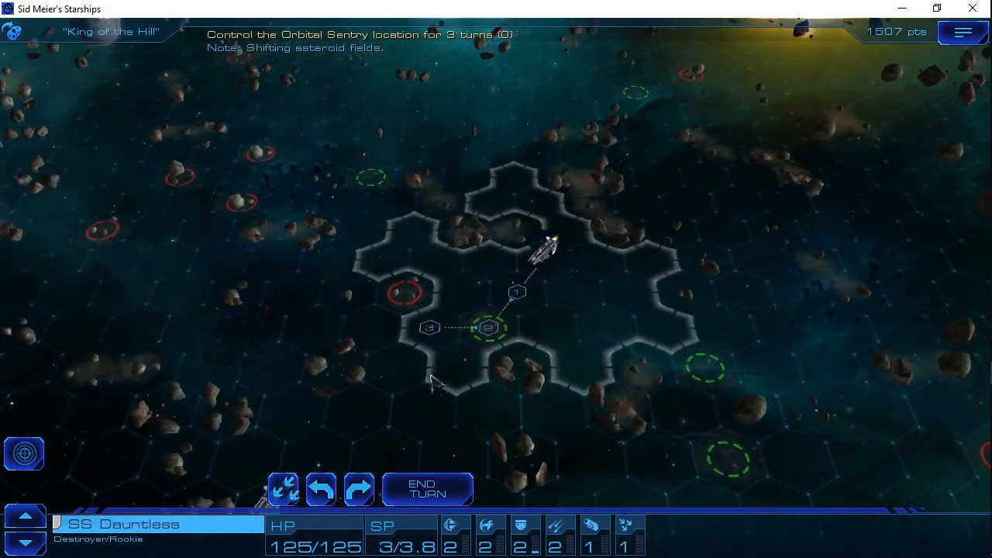
{"action": "left_click", "coordinate": [486, 329]}
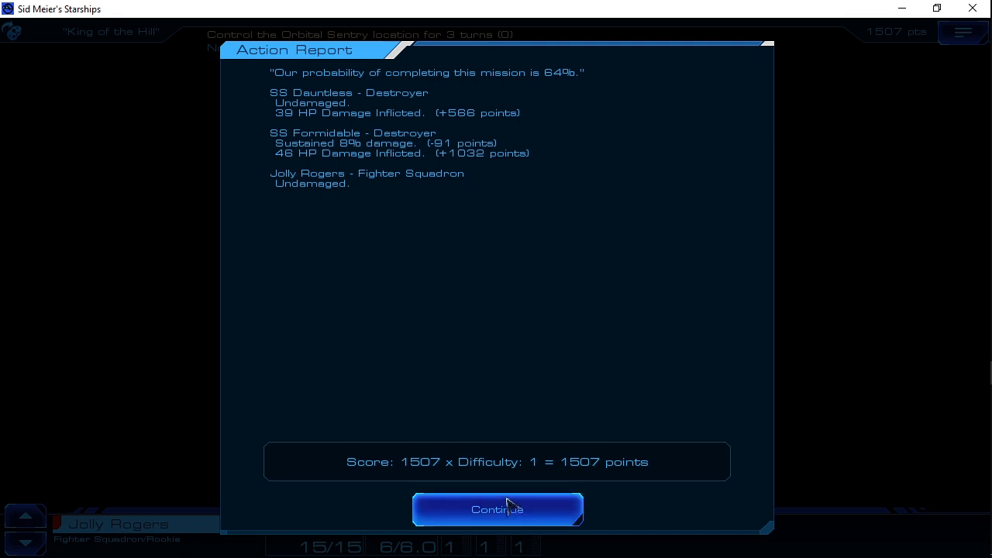
Repair the damaged SS Formidable and reopen the King of the Hill mission at Muscae 87
{"action": "left_click", "coordinate": [496, 509]}
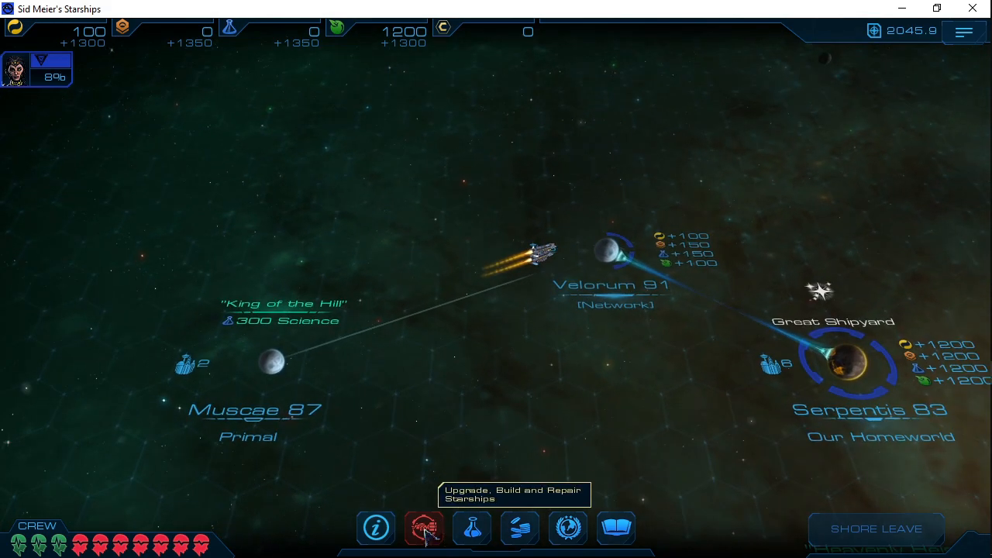
{"action": "left_click", "coordinate": [424, 543]}
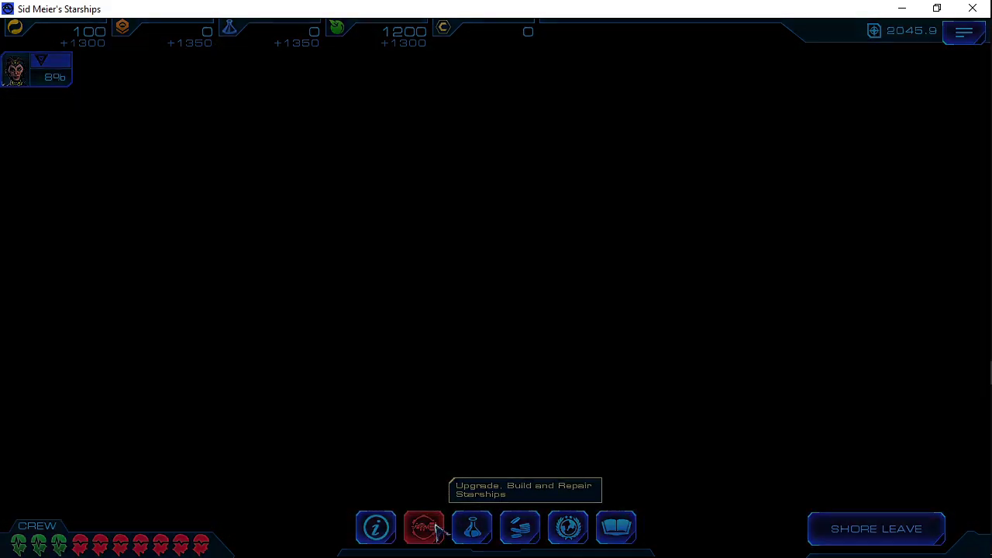
{"action": "left_click", "coordinate": [423, 527]}
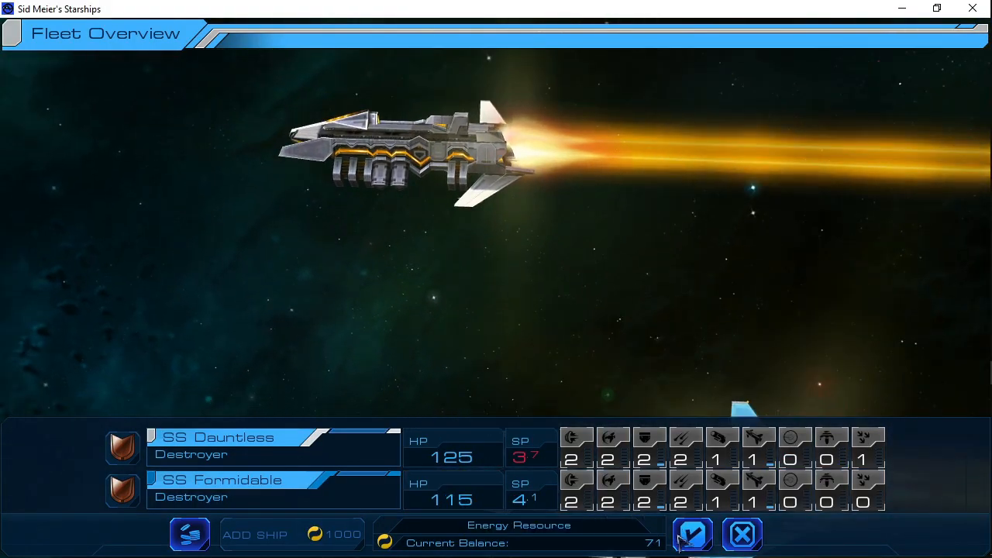
{"action": "left_click", "coordinate": [746, 535]}
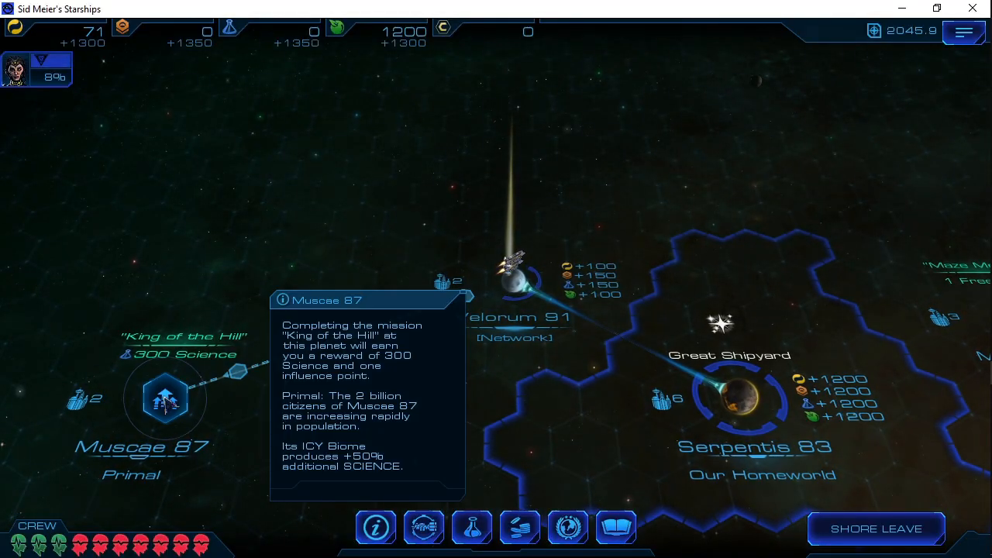
{"action": "left_click", "coordinate": [164, 399]}
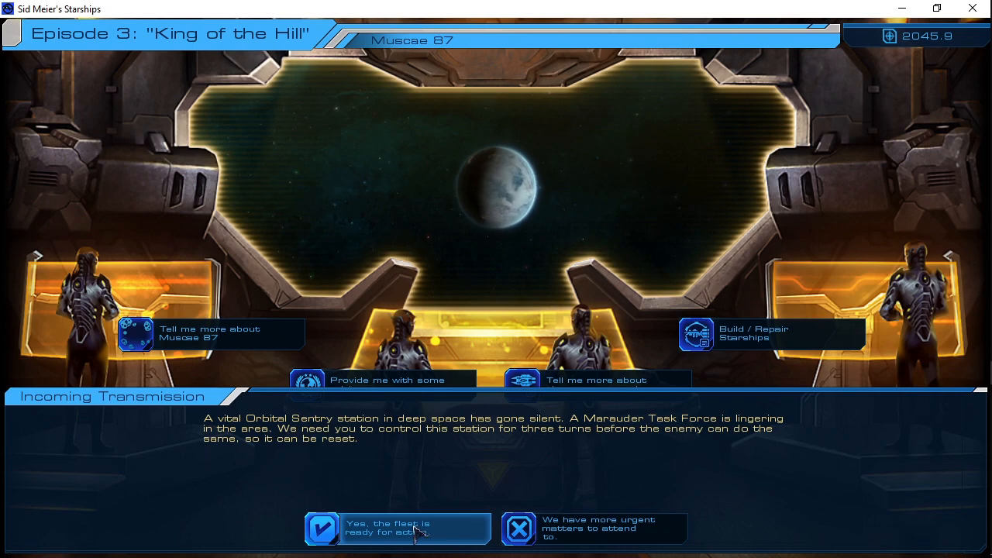
Continue past the King of the Hill briefing onto the asteroid battlefield
{"action": "left_click", "coordinate": [391, 536]}
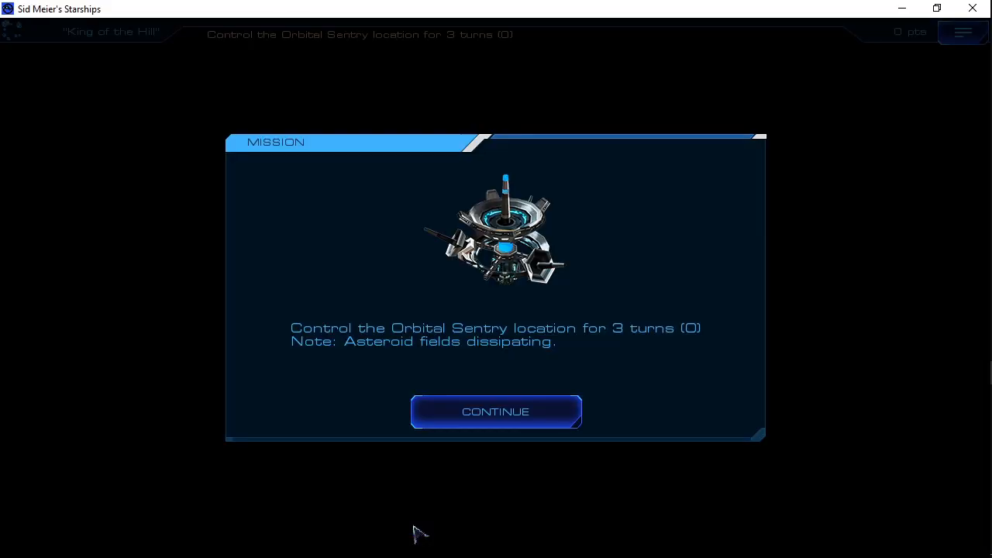
{"action": "left_click", "coordinate": [496, 412]}
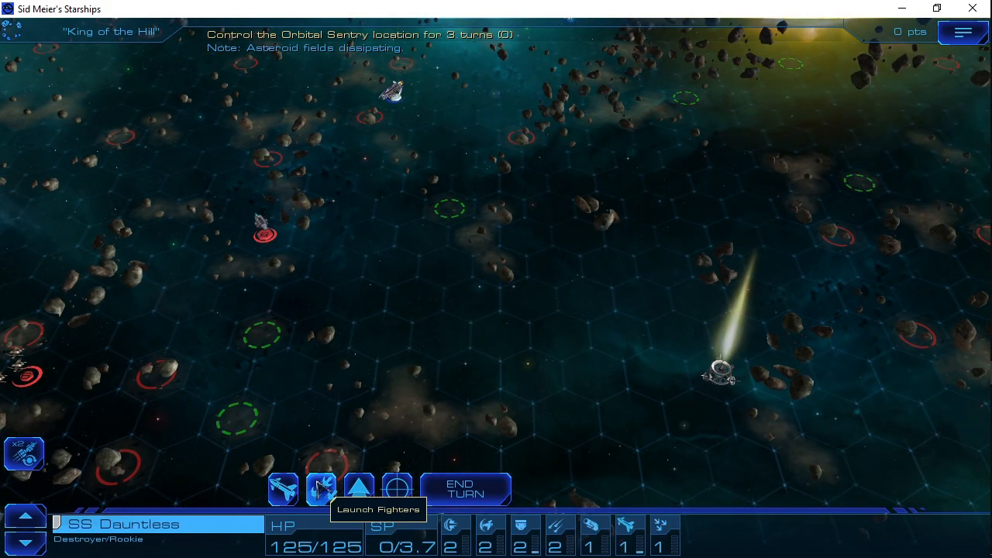
Launch fighters from SS Dauntless and fire a torpedo from SS Formidable, scoring 907 points
{"action": "left_click", "coordinate": [326, 498]}
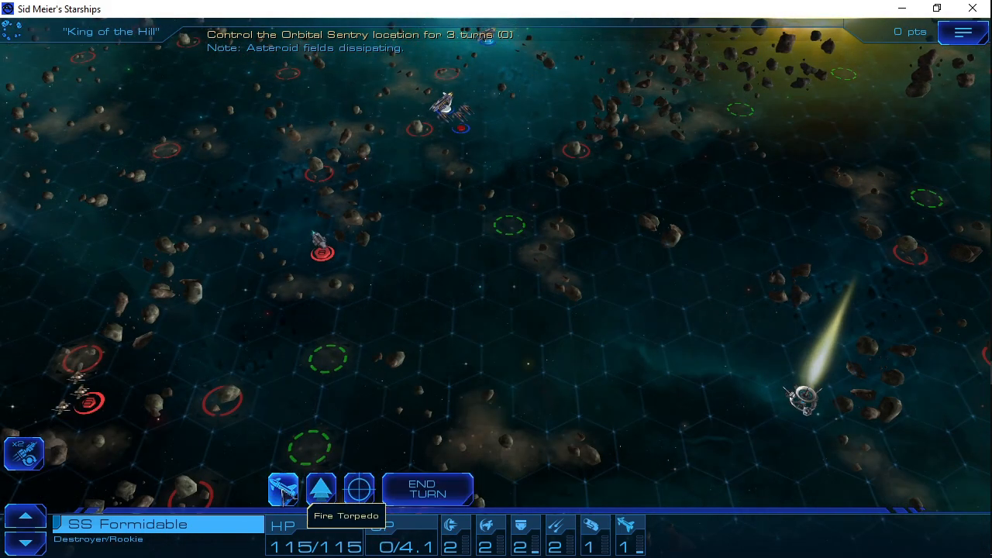
{"action": "left_click", "coordinate": [326, 489]}
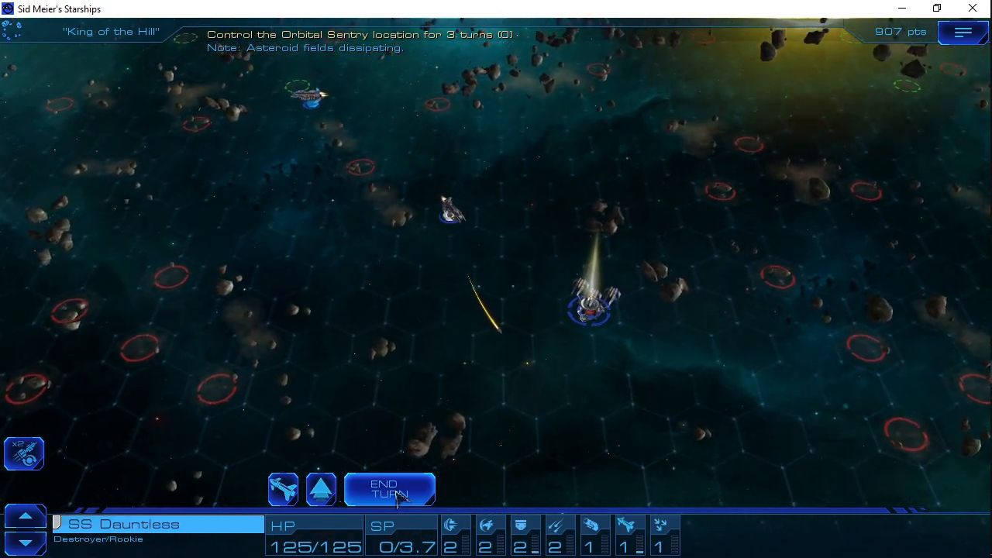
End the turn, run the torpedo into the enemy and detonate it
{"action": "left_click", "coordinate": [386, 489]}
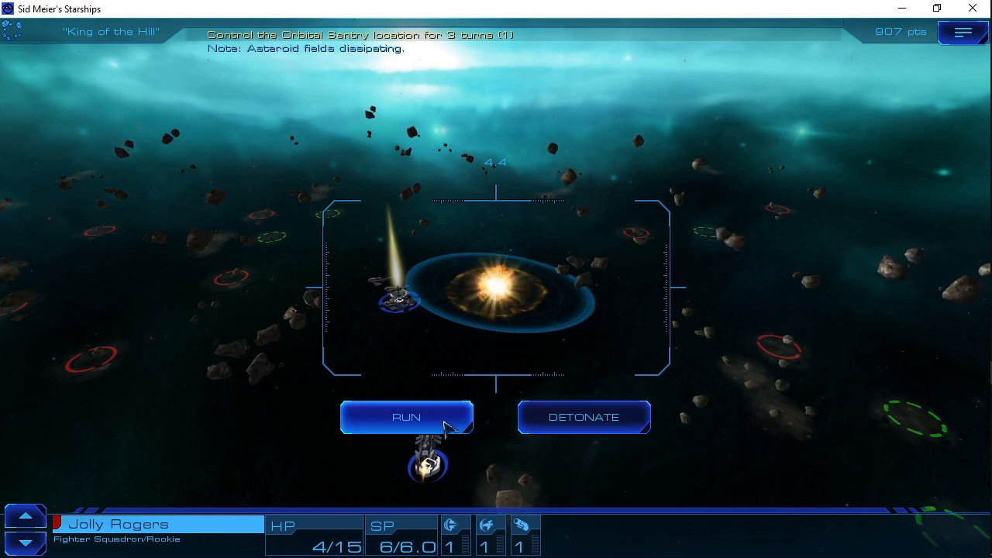
{"action": "left_click", "coordinate": [400, 415]}
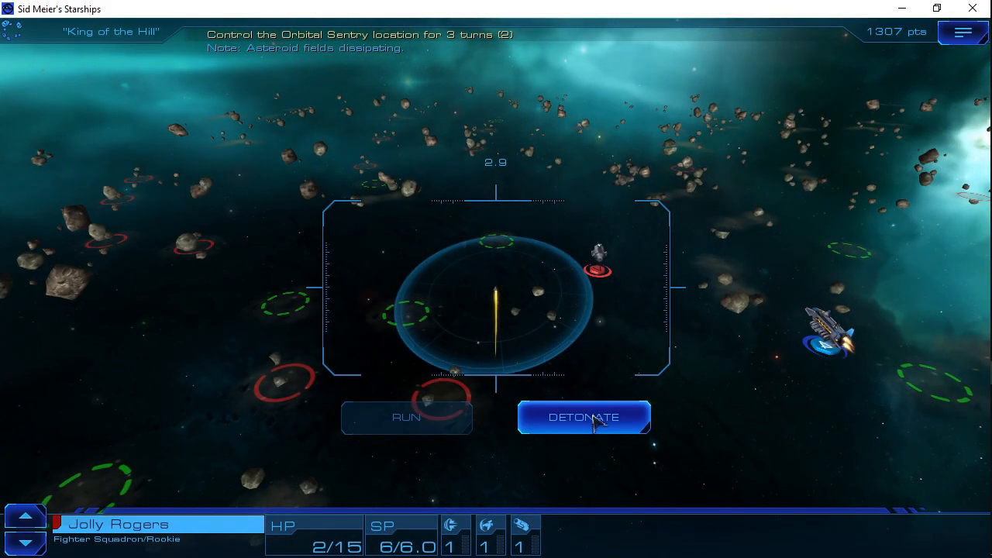
{"action": "left_click", "coordinate": [582, 415]}
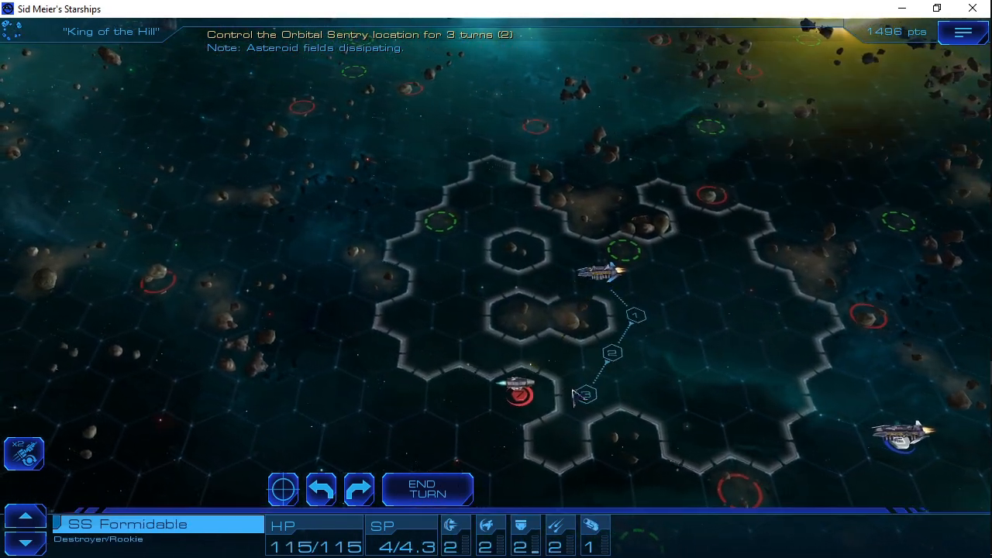
Move SS Formidable and SS Dauntless beside the Orbital Sentry and end the turn for 2106 points
{"action": "left_click", "coordinate": [520, 390]}
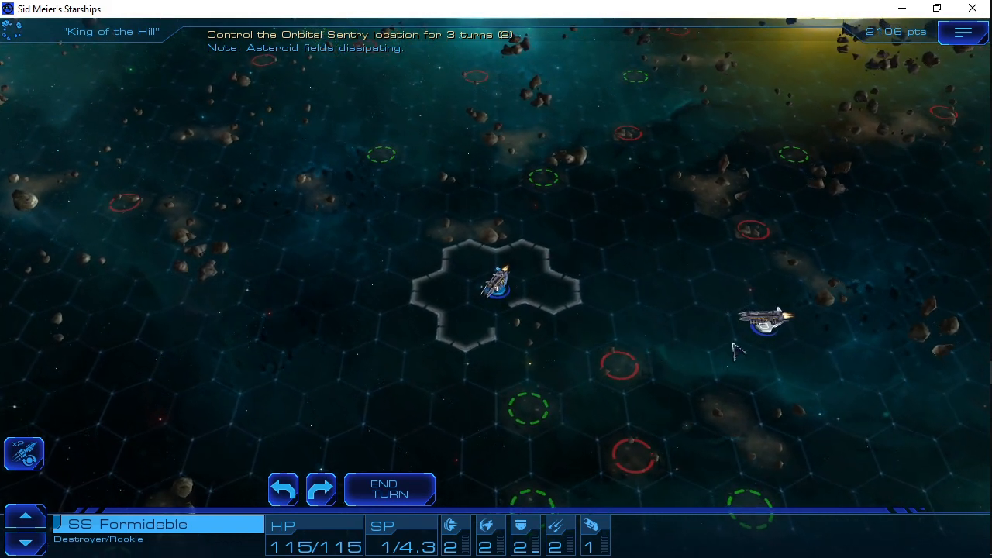
{"action": "left_click", "coordinate": [763, 326]}
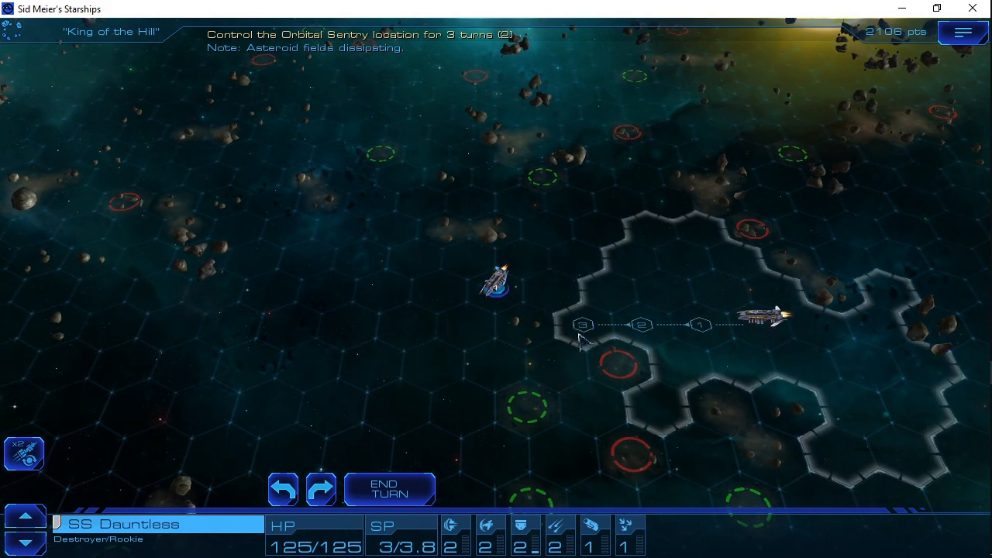
{"action": "left_click", "coordinate": [580, 324]}
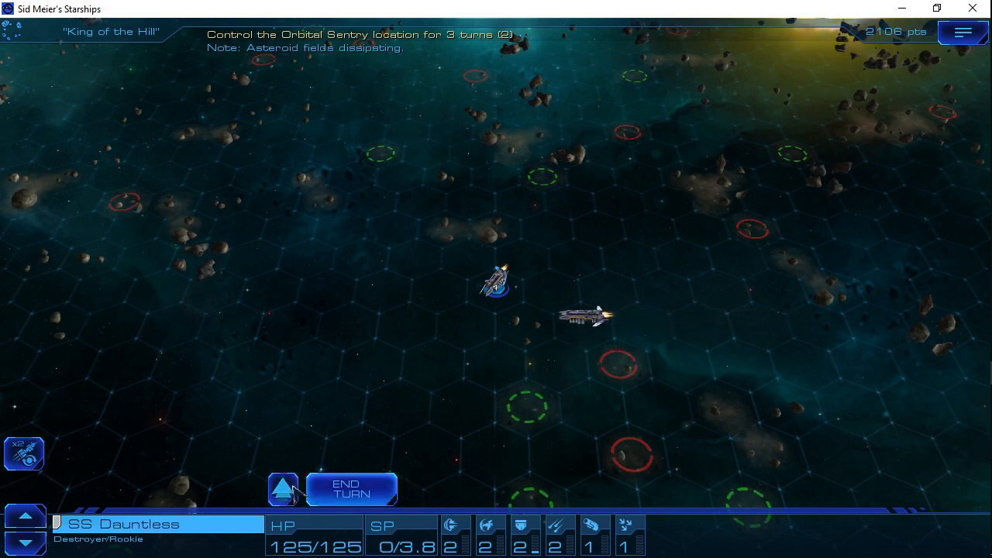
{"action": "left_click", "coordinate": [282, 490]}
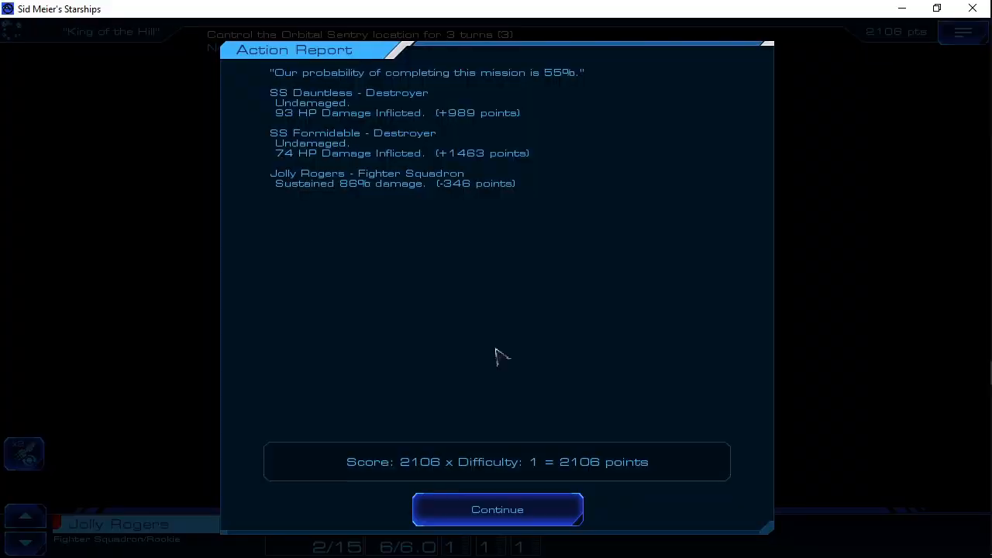
Accept the victory report and Muscae 87's gift, then review and close the Admiral's Log
{"action": "left_click", "coordinate": [498, 509]}
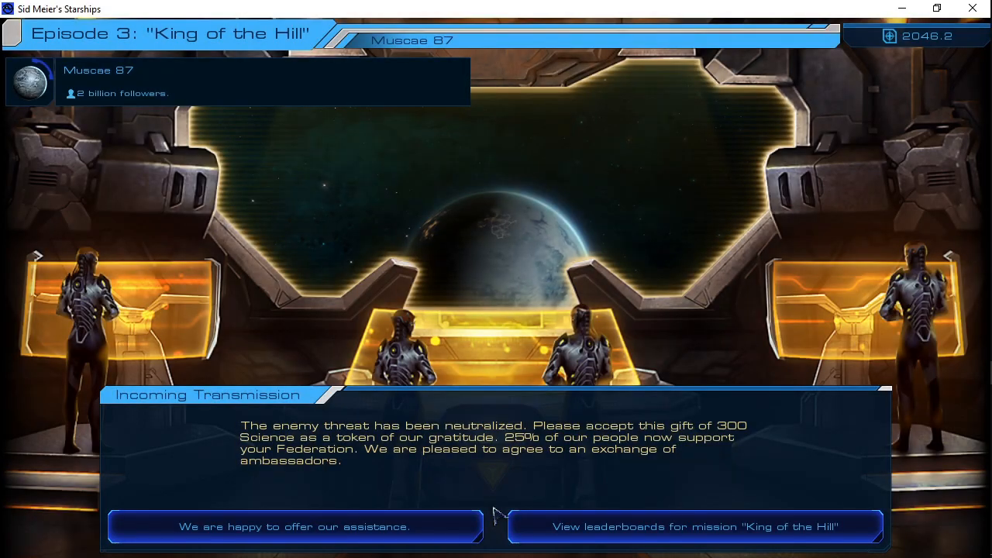
{"action": "mouse_move", "coordinate": [372, 535]}
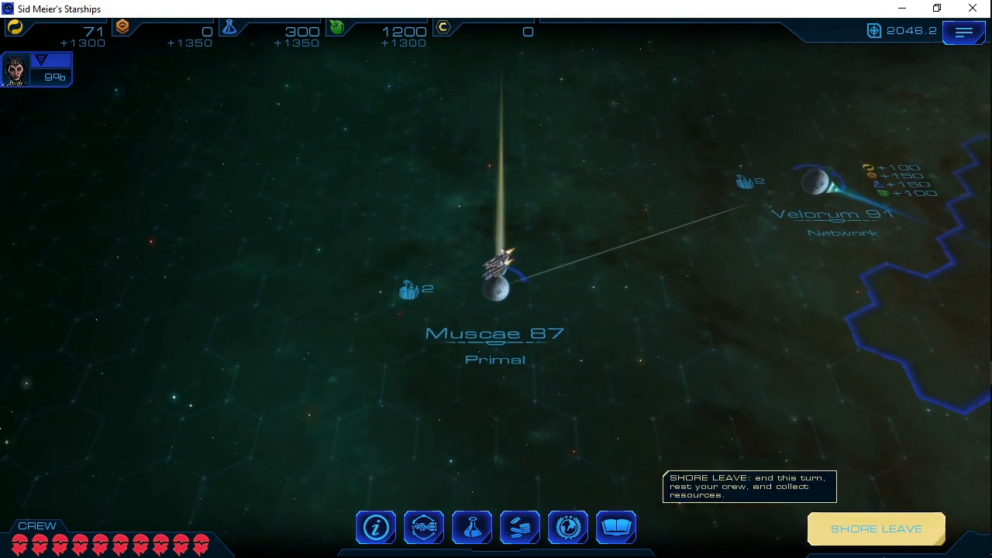
{"action": "left_click", "coordinate": [876, 529]}
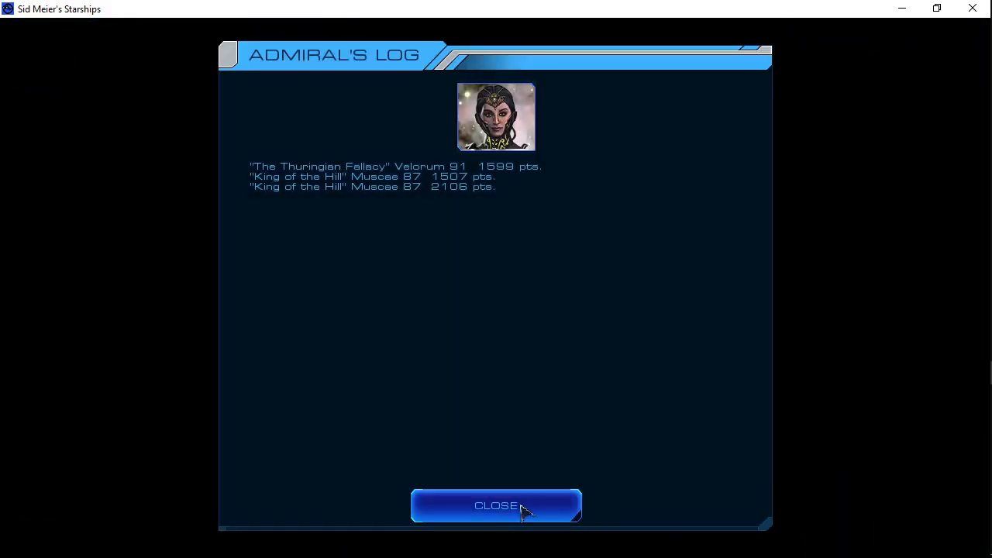
{"action": "left_click", "coordinate": [496, 505]}
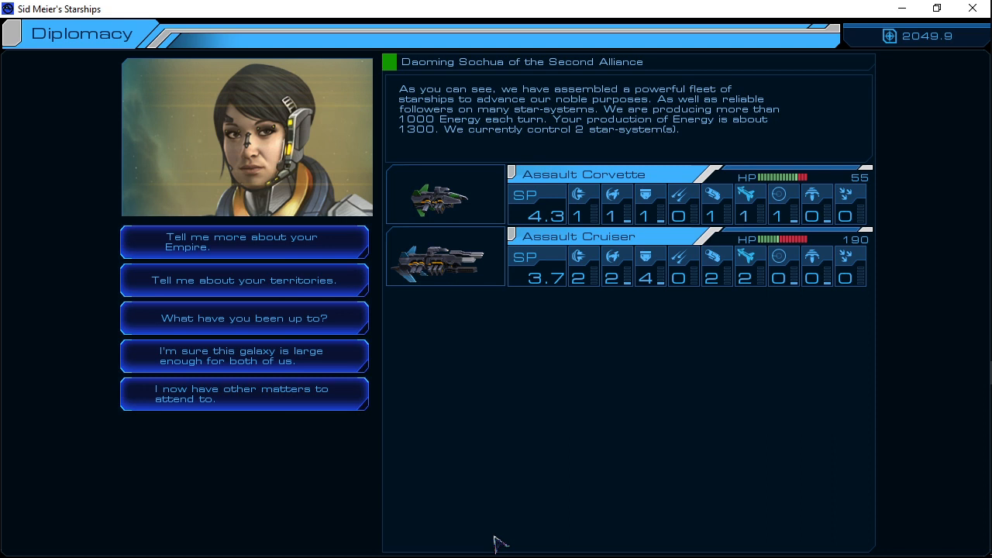
{"action": "mouse_move", "coordinate": [236, 359]}
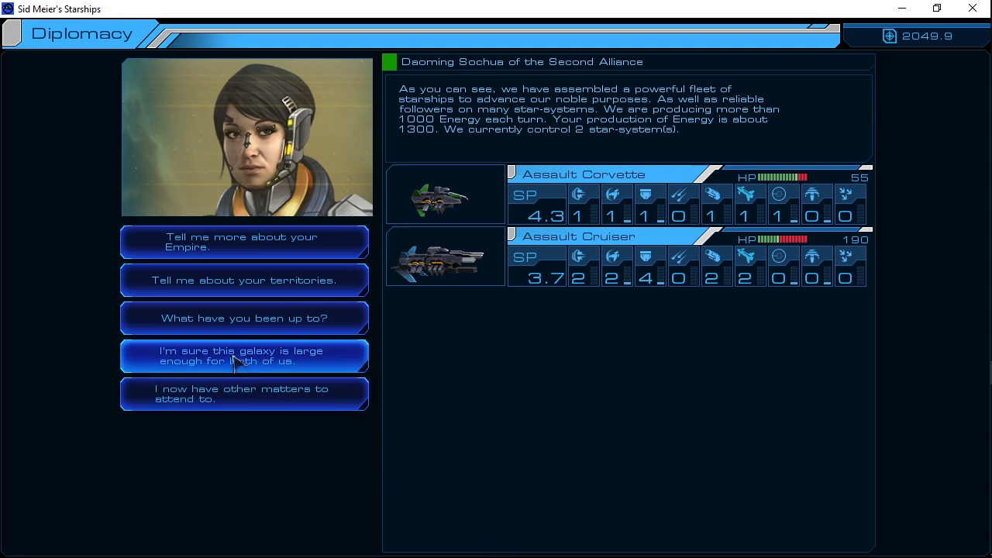
Tell Sochua the galaxy is large enough for both, agree peace, and take leave
{"action": "left_click", "coordinate": [243, 355]}
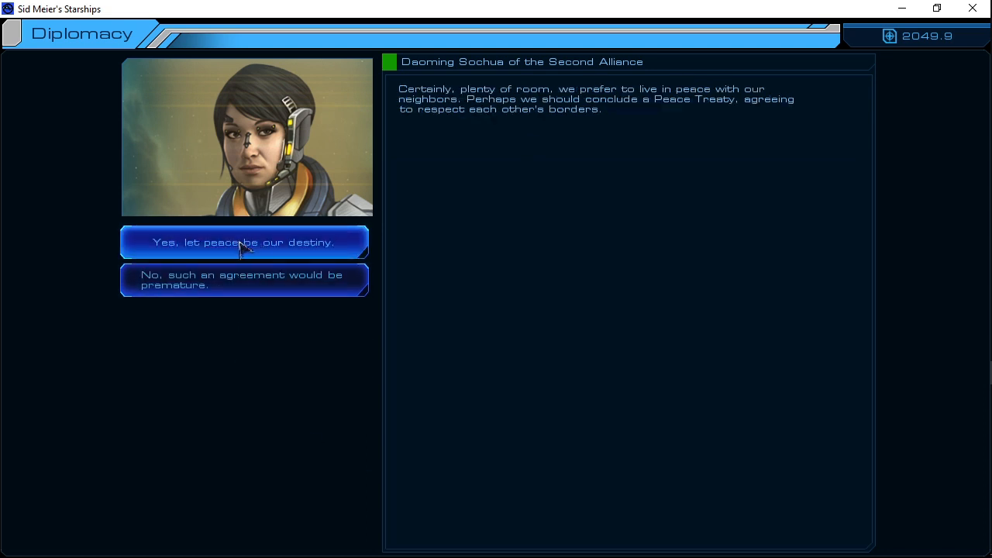
{"action": "left_click", "coordinate": [243, 242]}
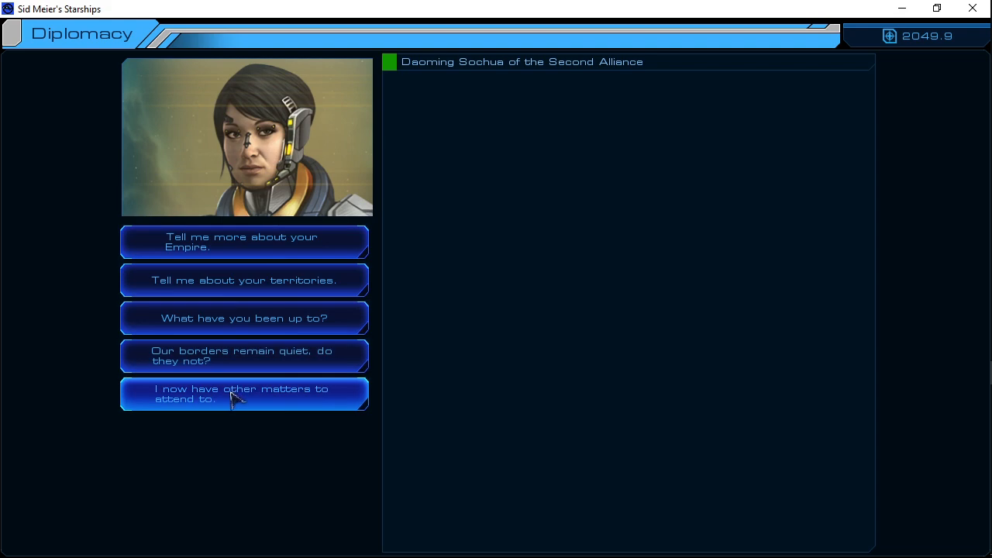
{"action": "left_click", "coordinate": [244, 393]}
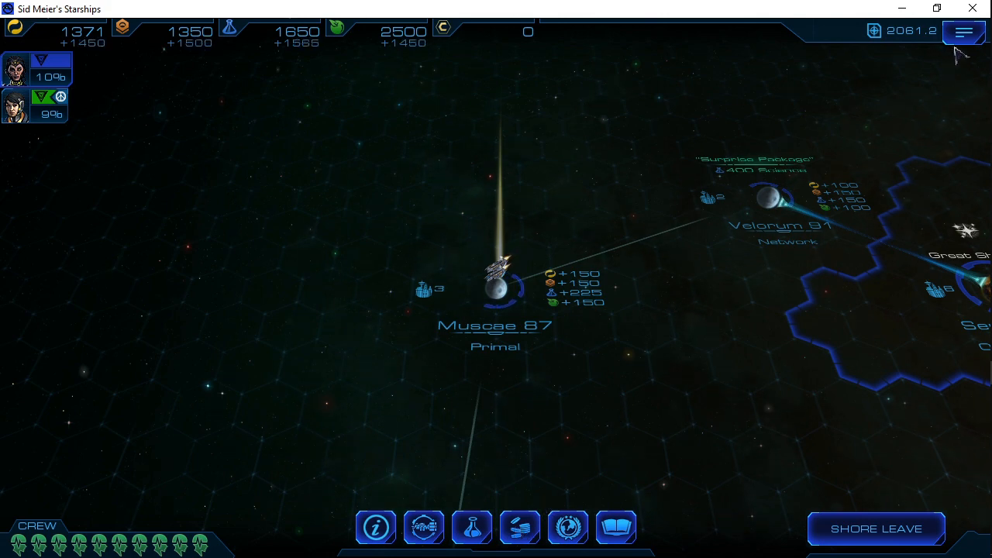
Create a new save of the game from the Option menu
{"action": "left_click", "coordinate": [964, 32]}
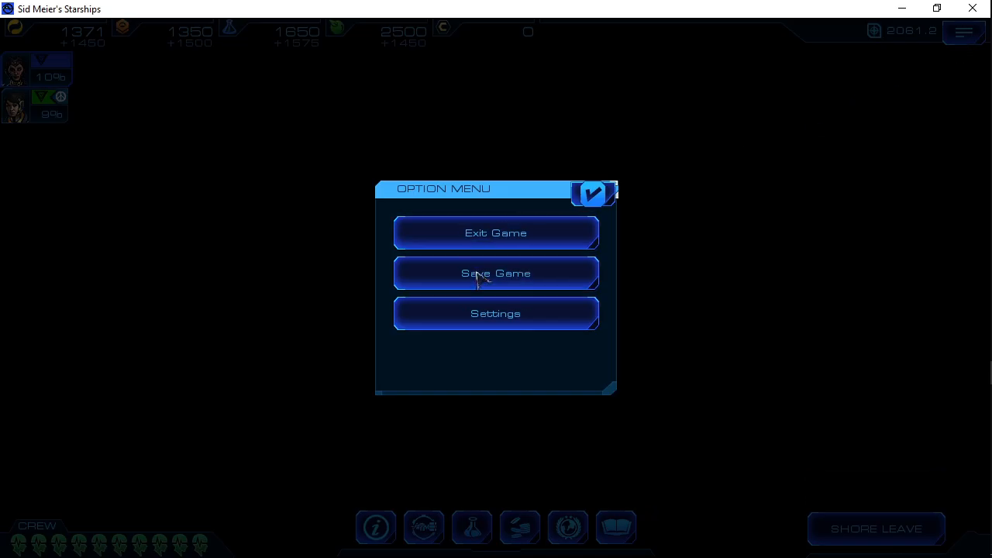
{"action": "left_click", "coordinate": [496, 273]}
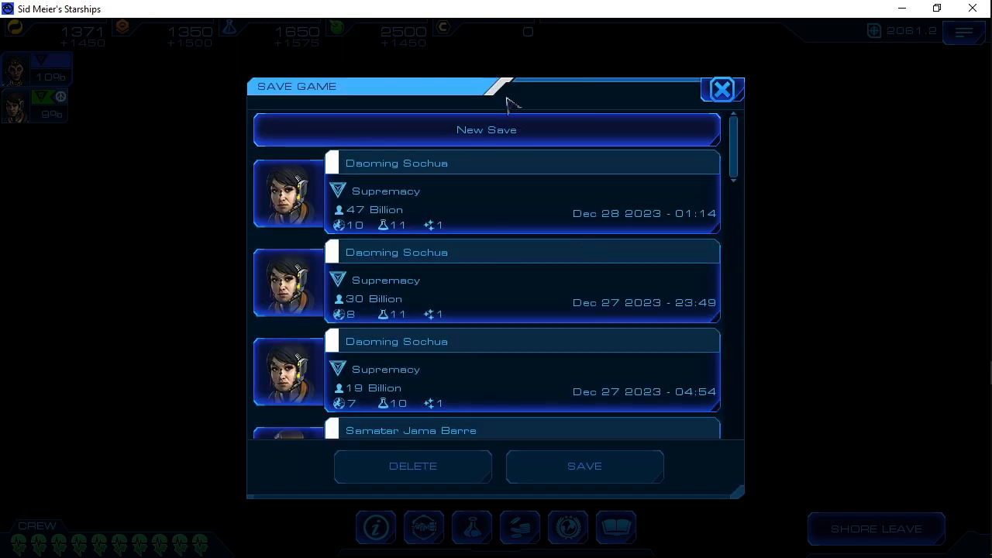
{"action": "left_click", "coordinate": [722, 88]}
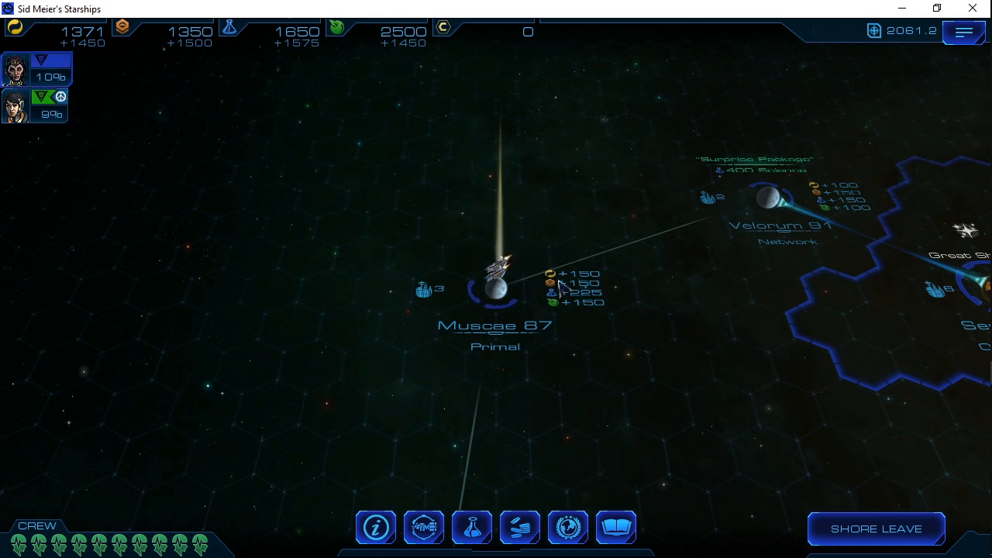
{"action": "mouse_move", "coordinate": [965, 32]}
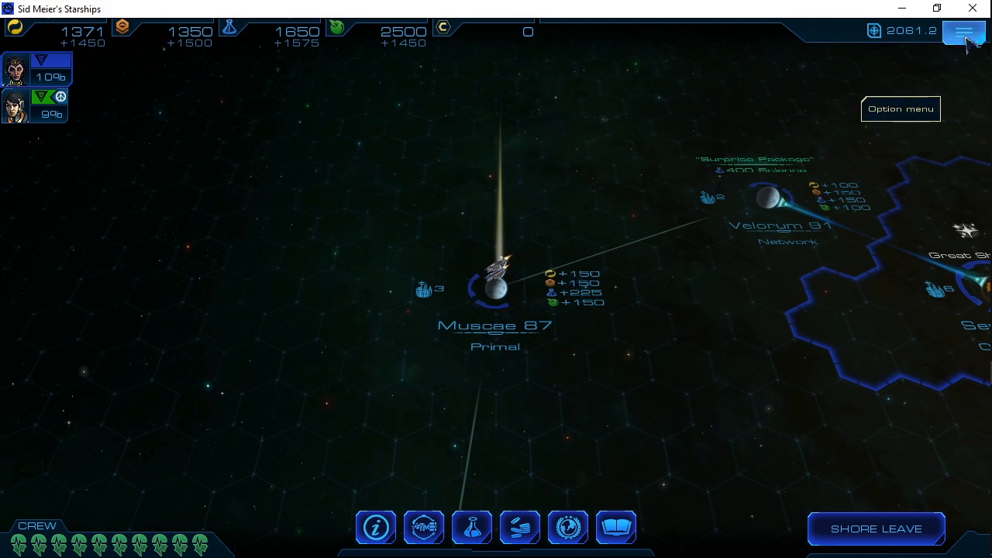